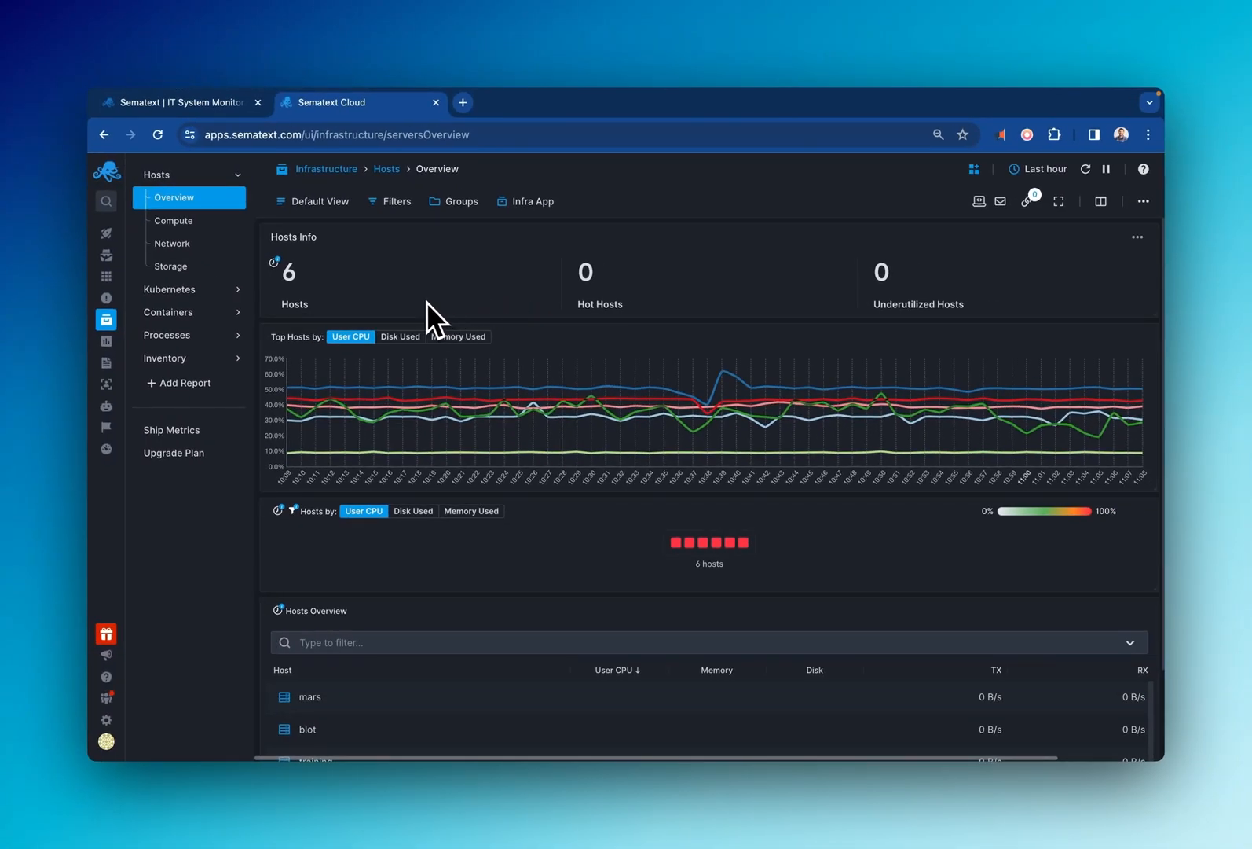
mouse_move(415, 312)
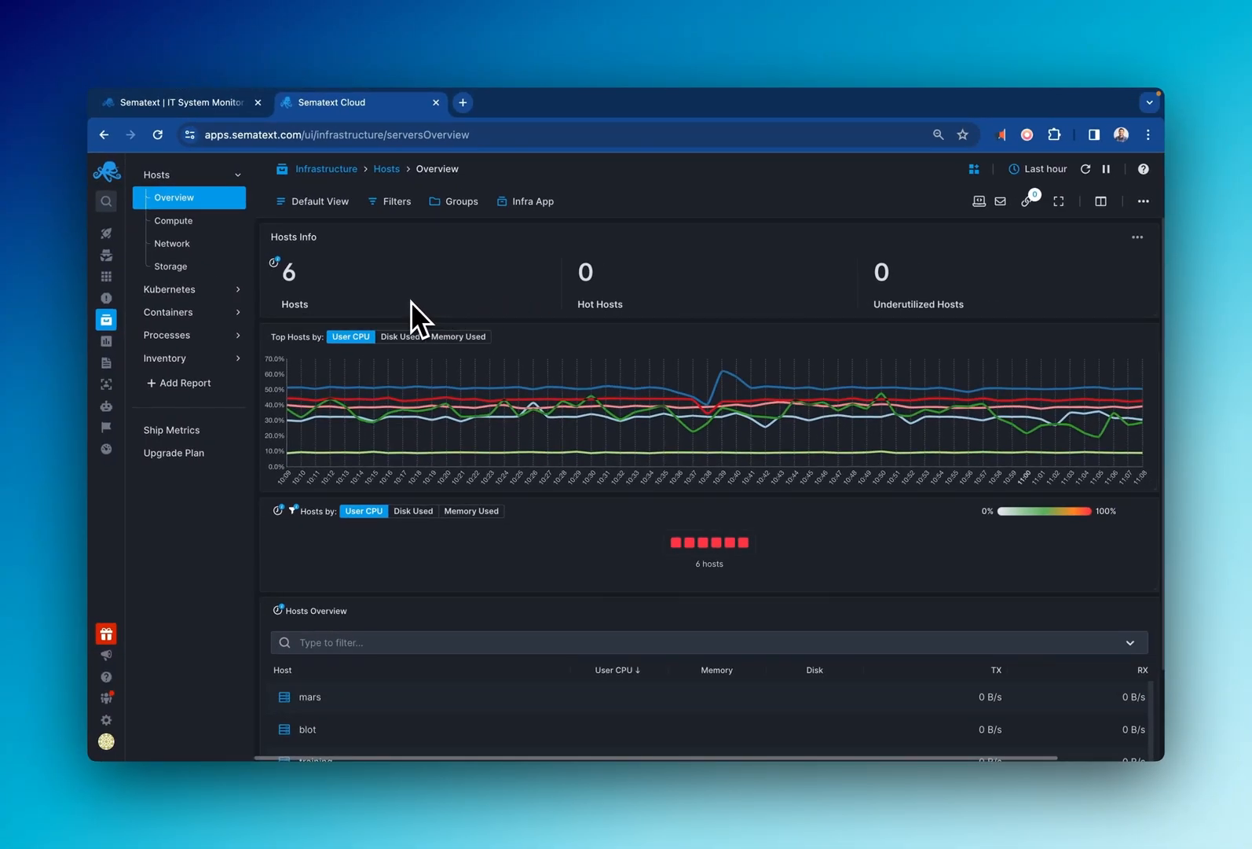
- Show the Custom Logs Demo stream in a split pane beside the Hosts Overview
click(191, 289)
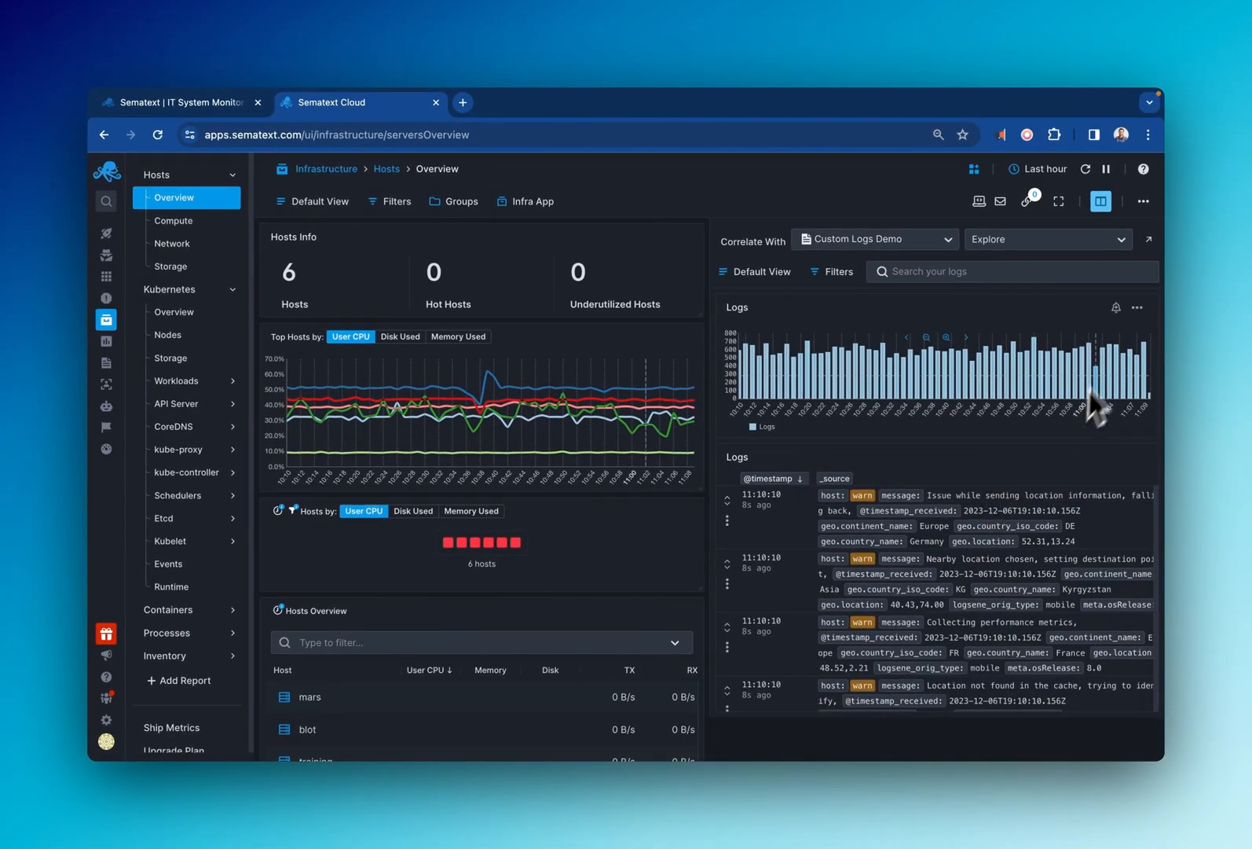
- Configure an Email Report of the Demo Infra App hosts overview as a one-time email
click(1011, 270)
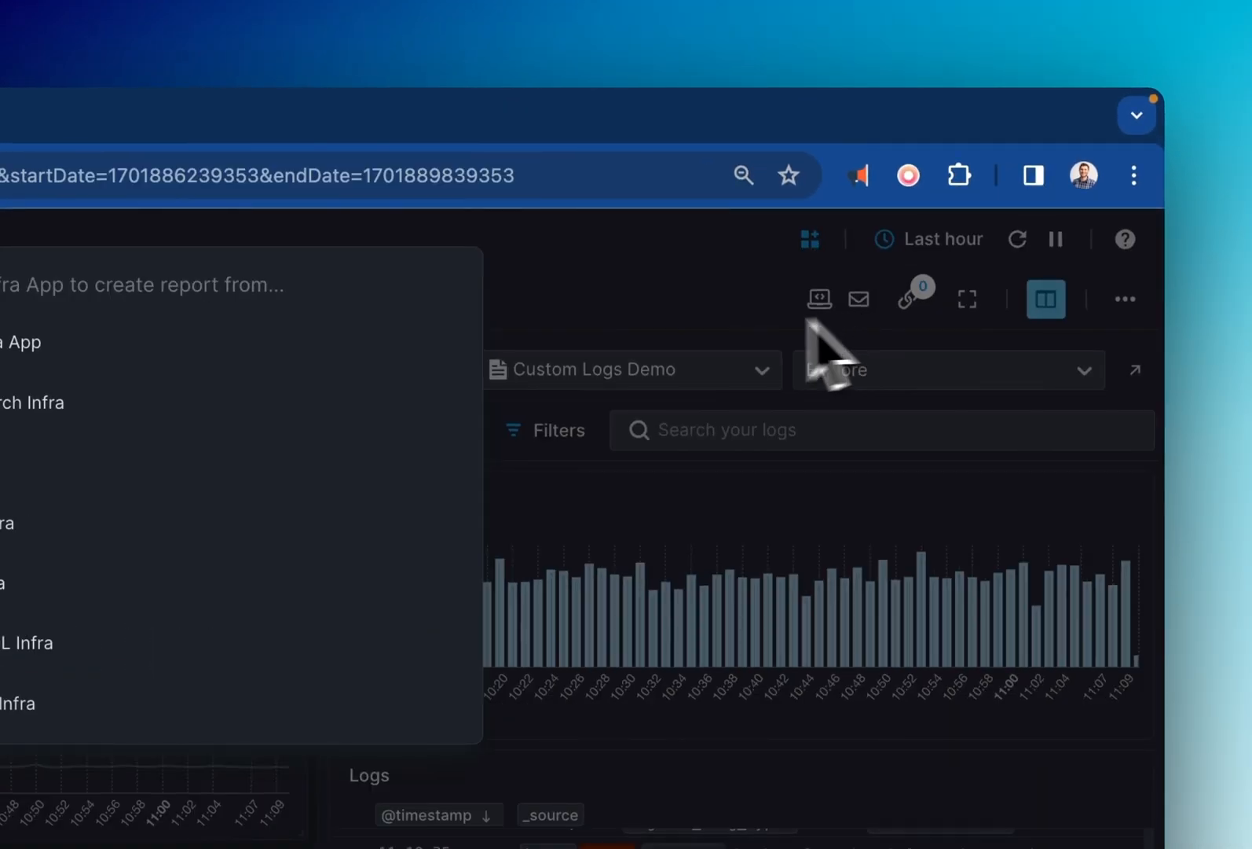
click(859, 299)
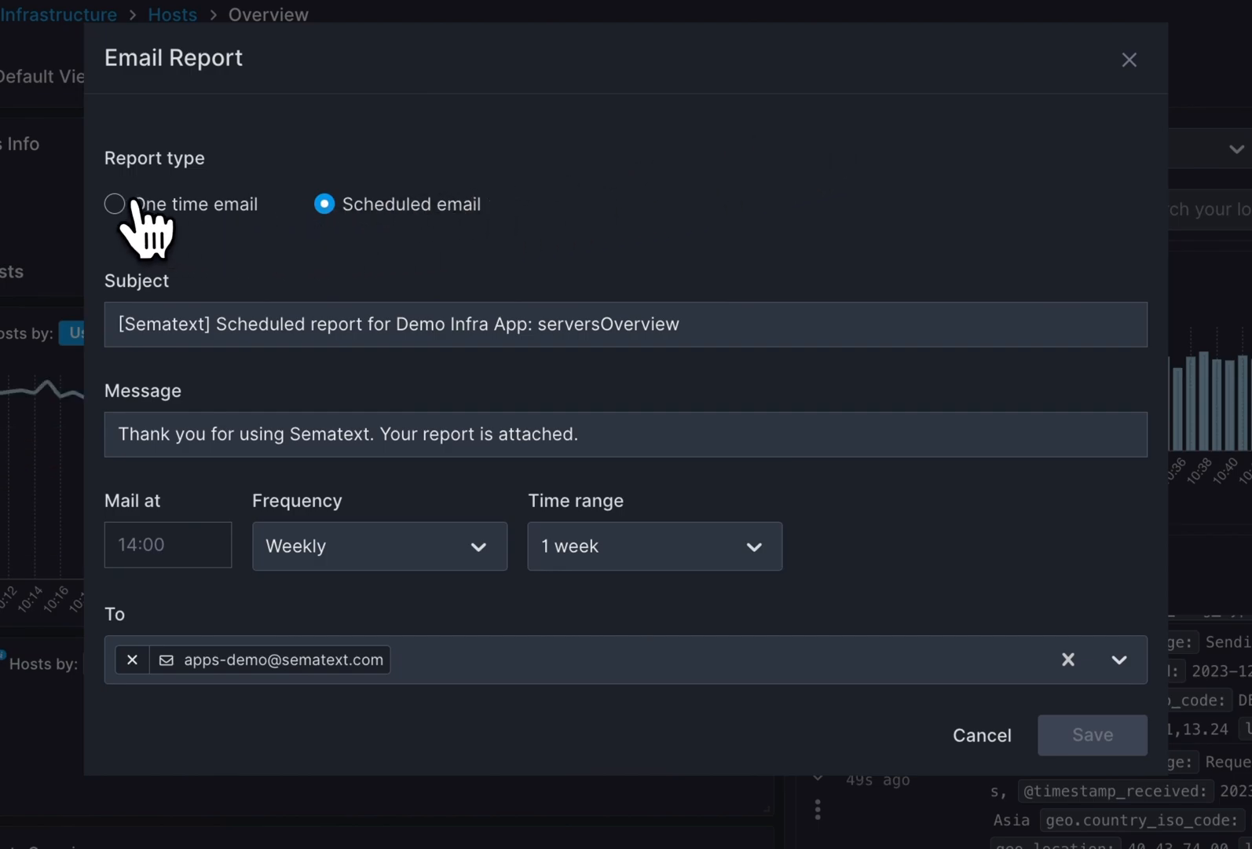
click(115, 204)
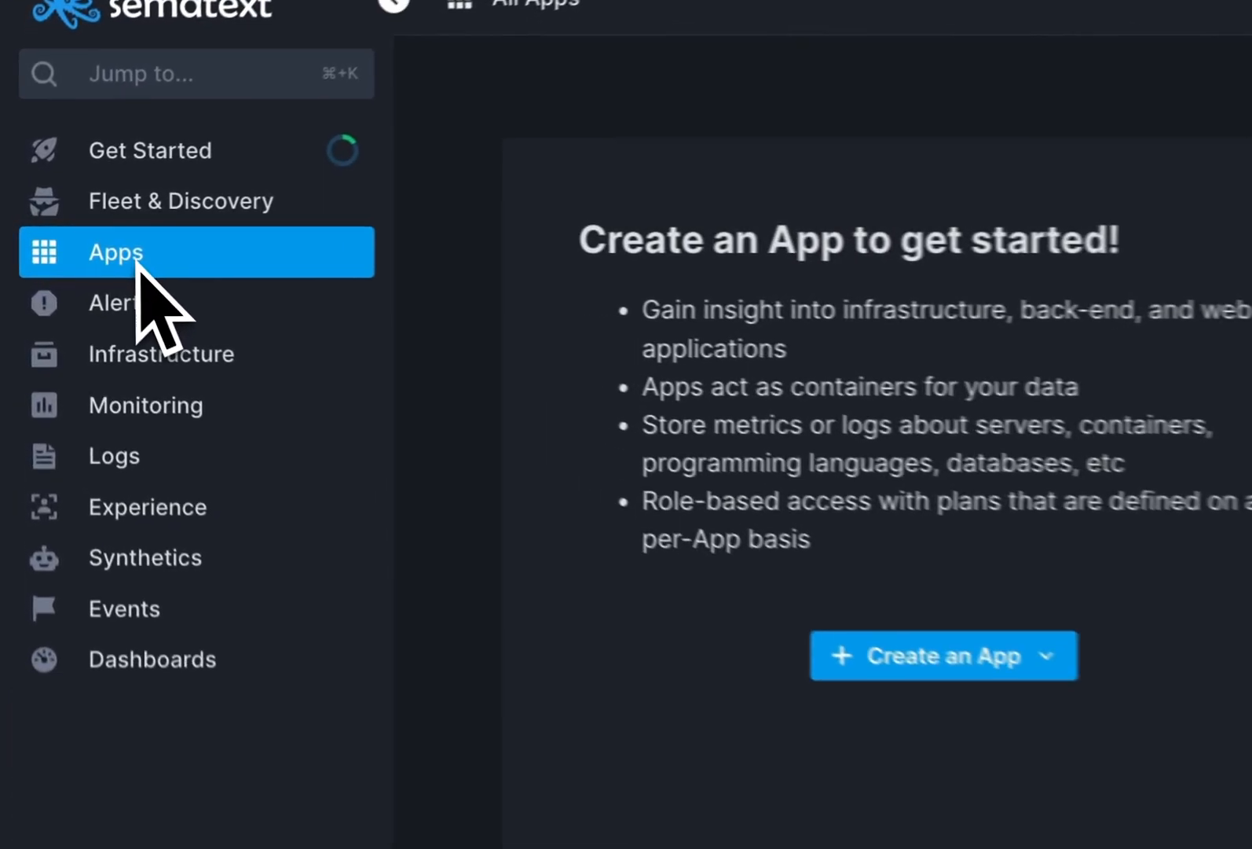
- From Apps, create a new Monitoring app named kubernetes
click(943, 654)
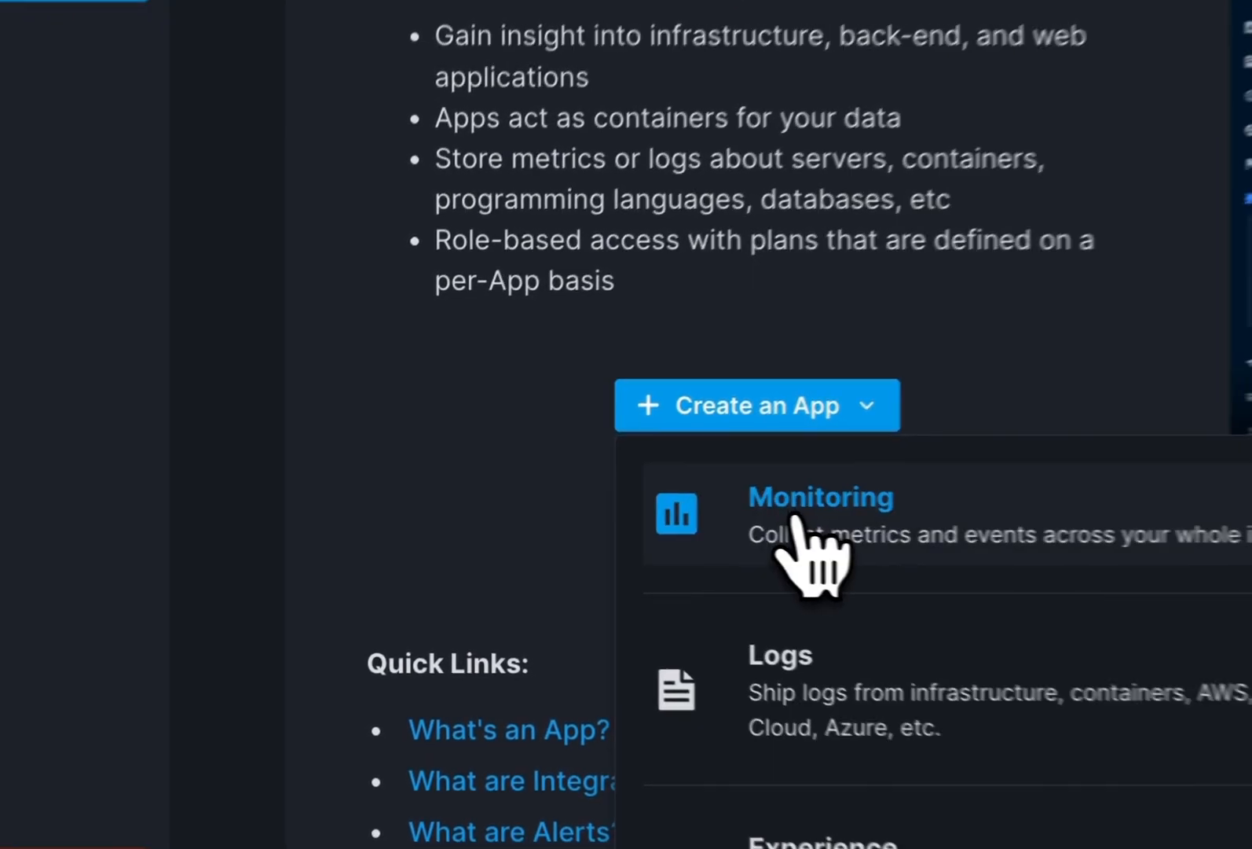
click(821, 495)
text(ku)
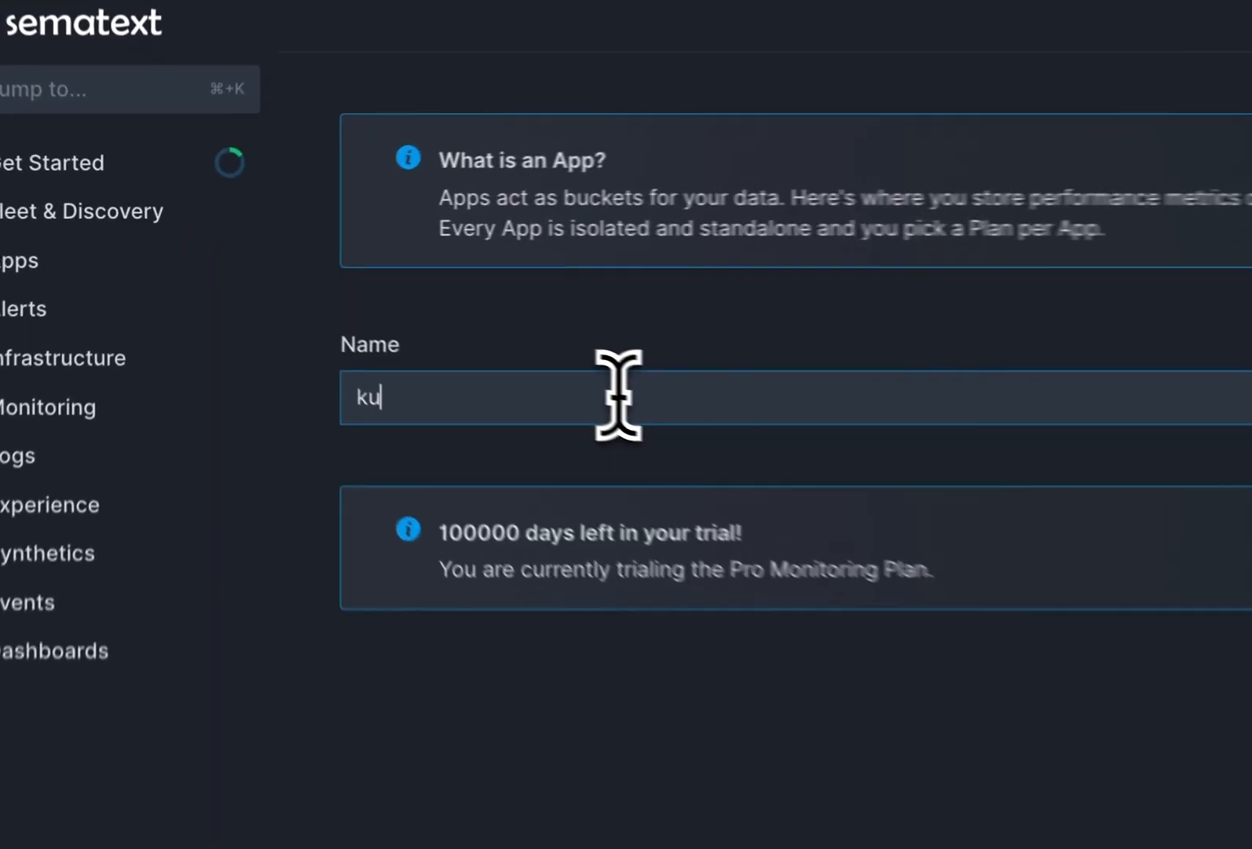
click(1163, 486)
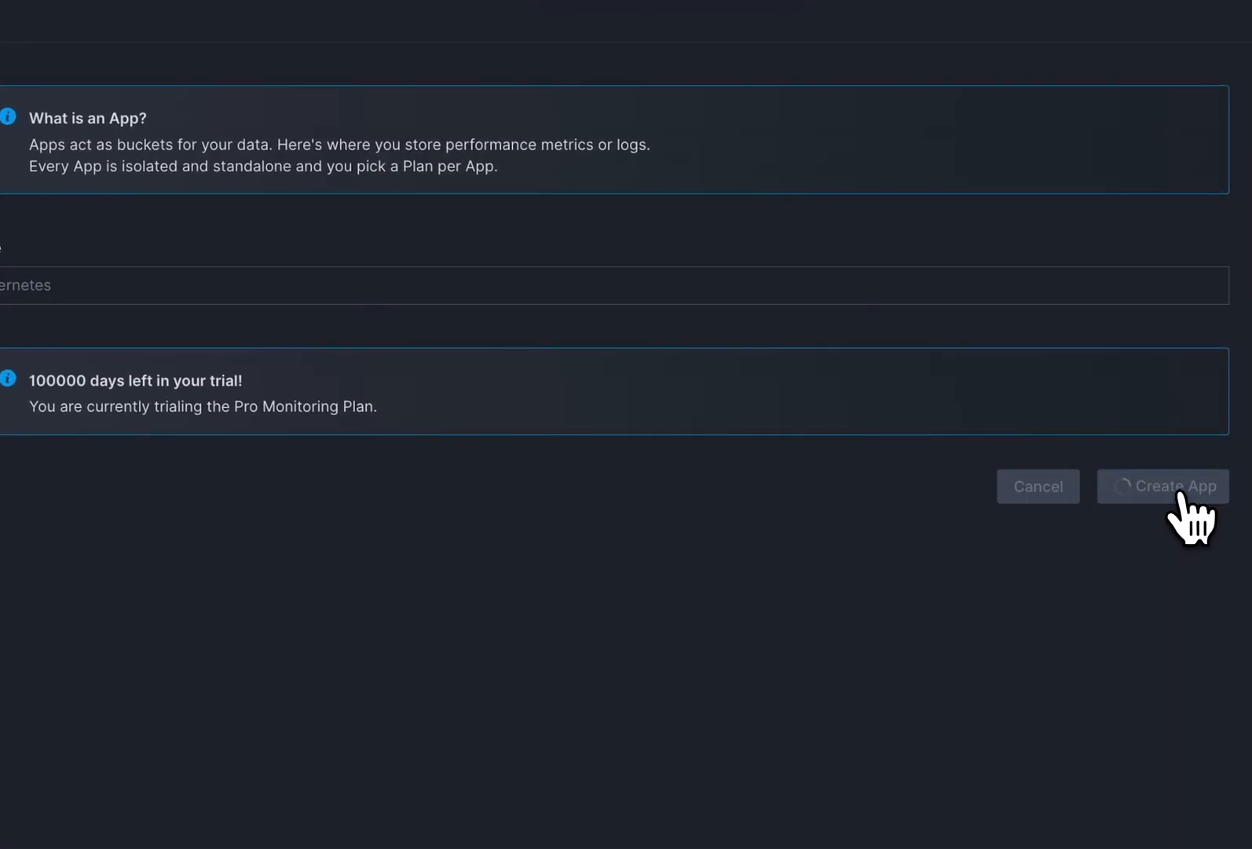
- Choose AKS, review the Helm 3 and Helm 2 steps, and copy the Docker agent run command
click(1163, 486)
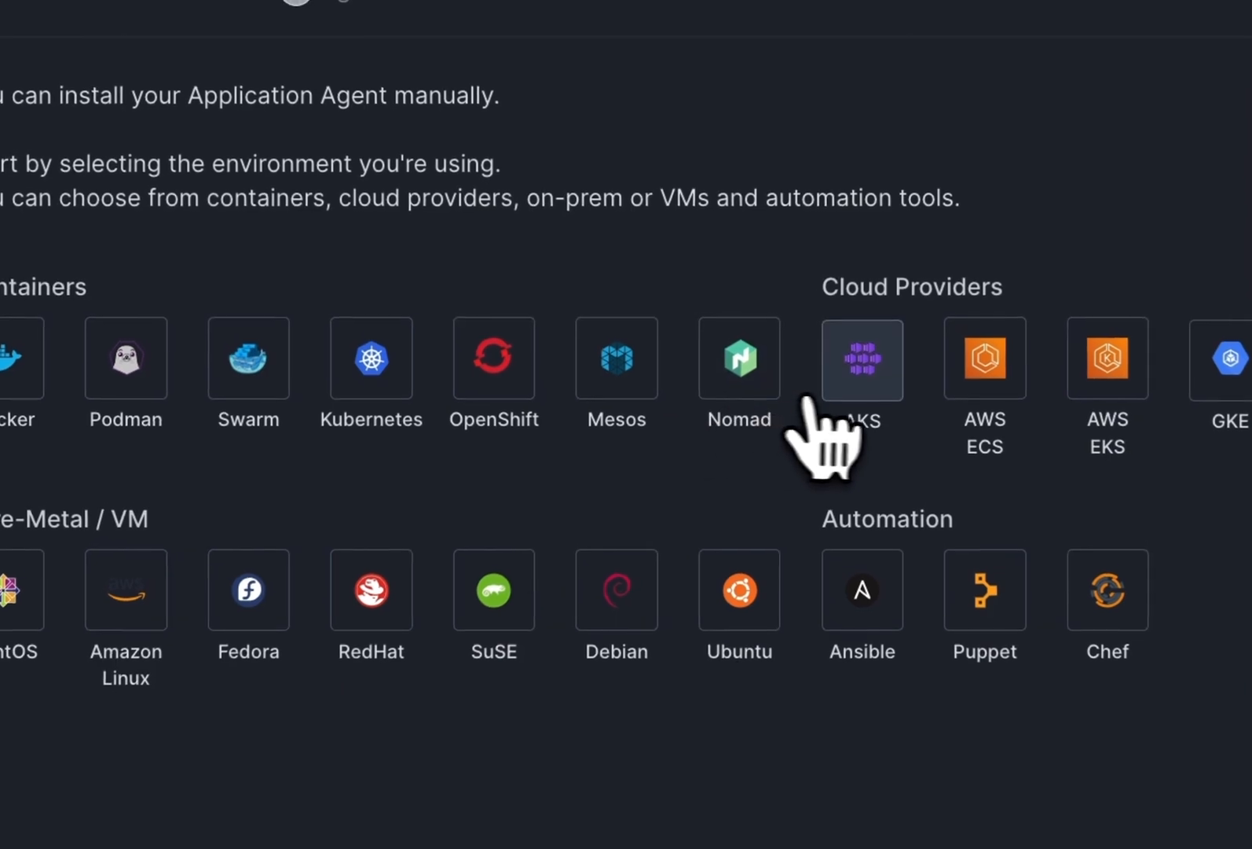
click(861, 360)
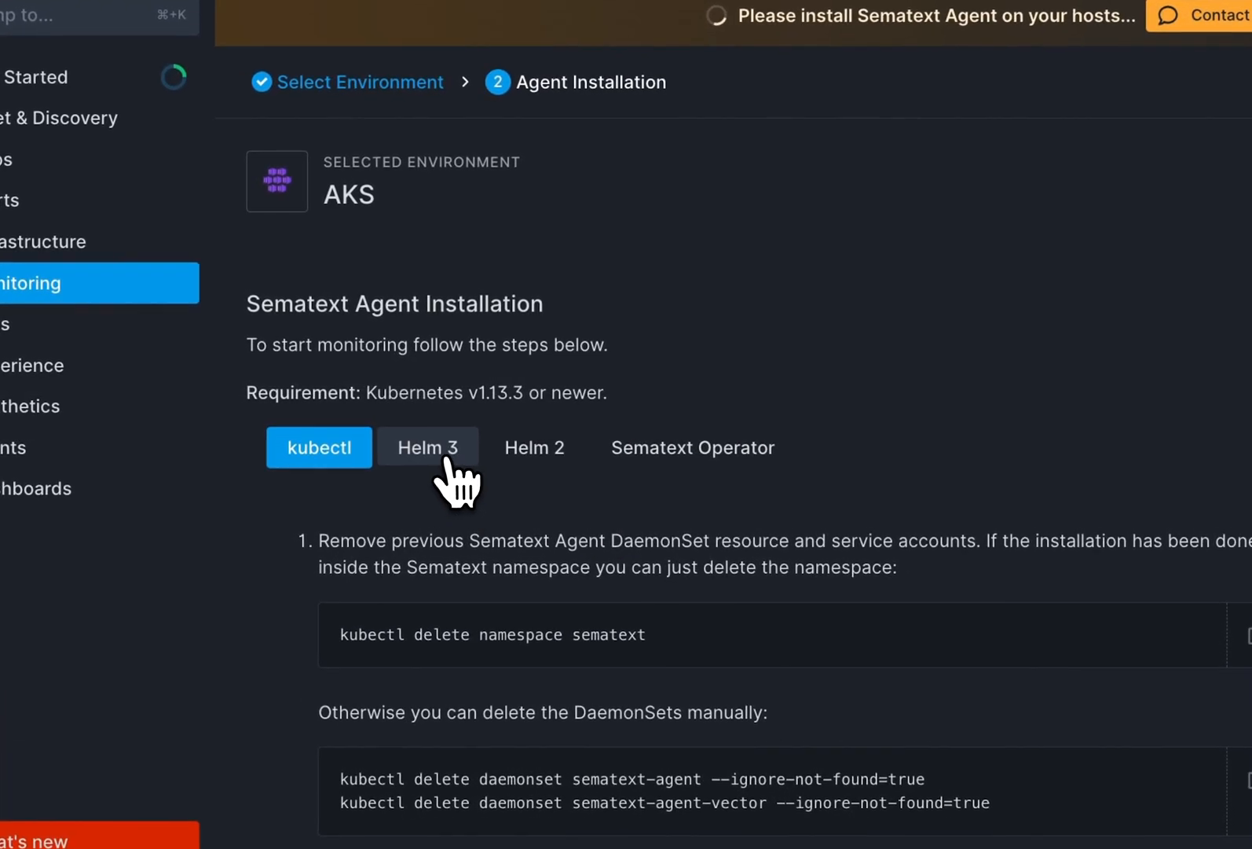
click(427, 446)
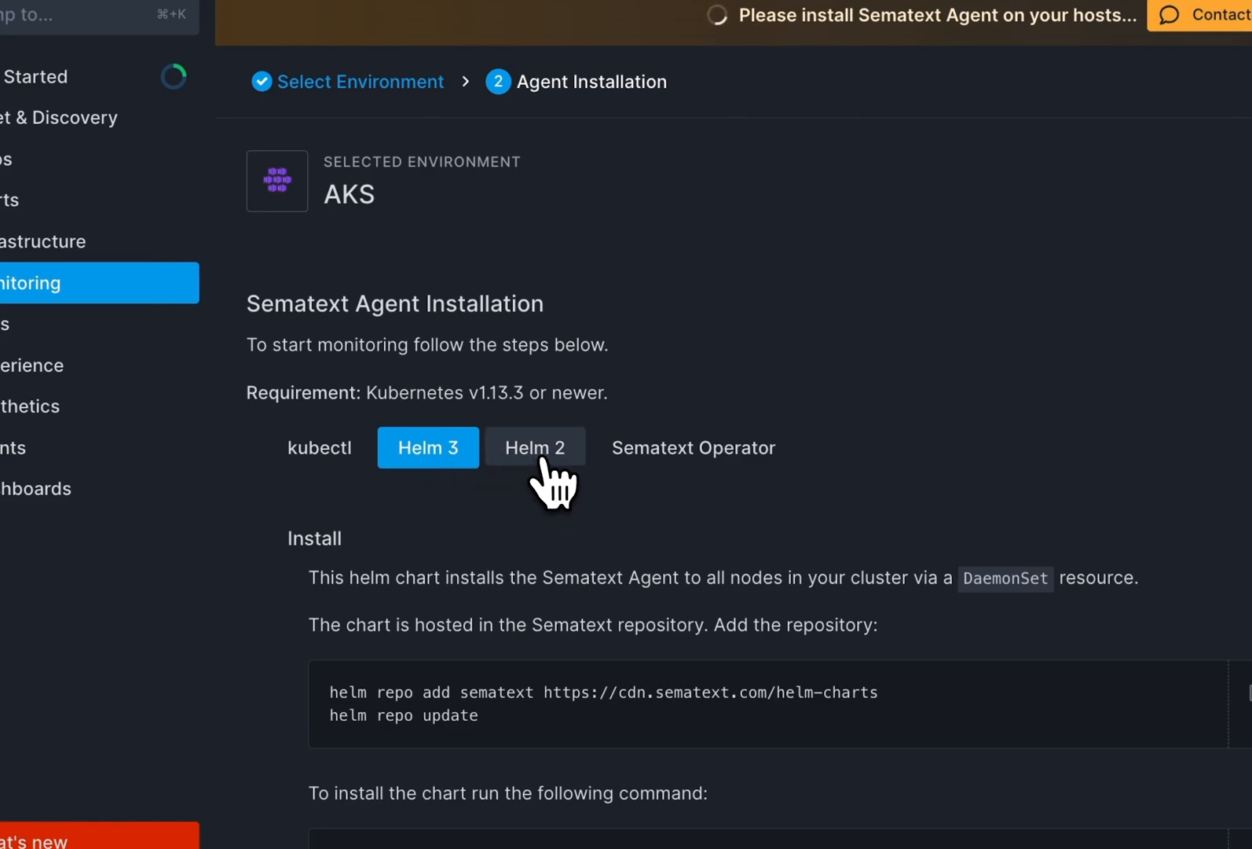
click(693, 446)
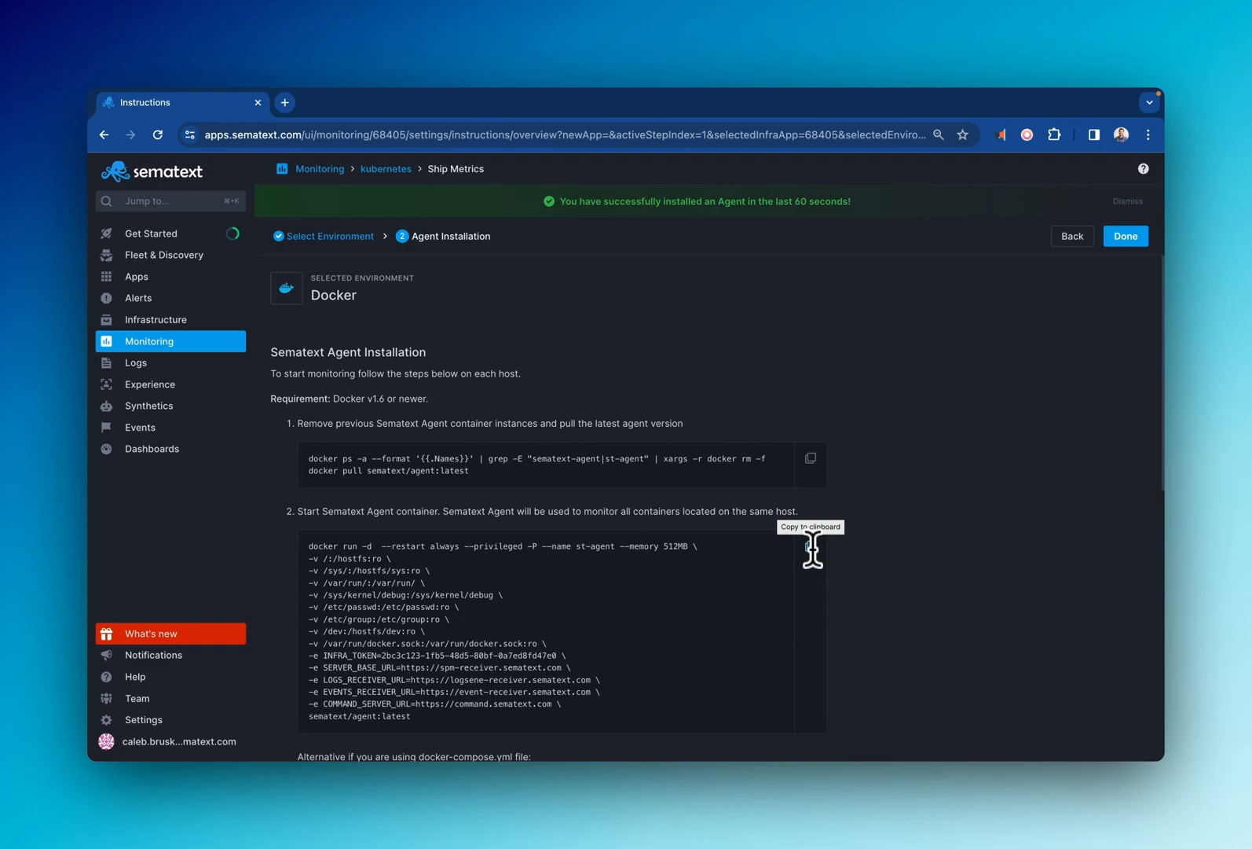
click(1125, 236)
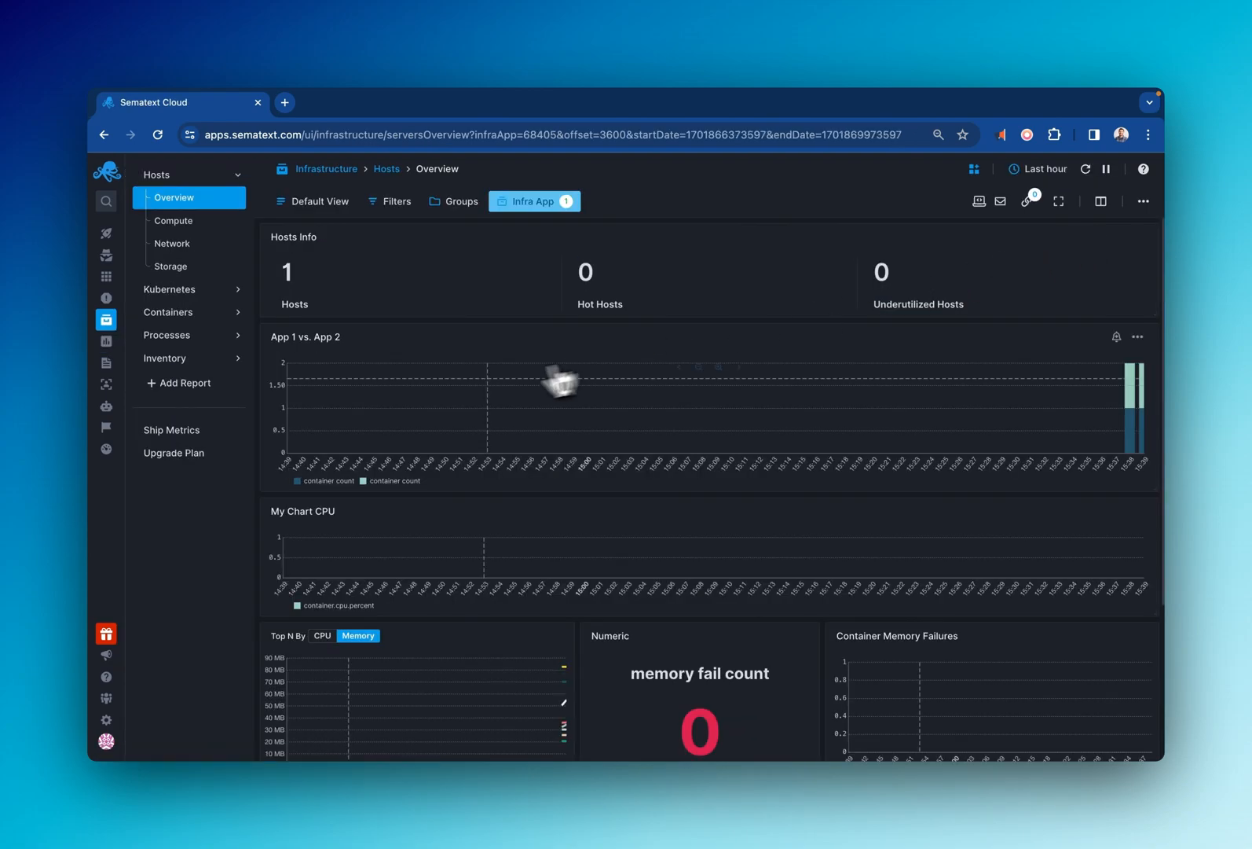
- From Logs, create a new Logs app named k8s logs
click(184, 357)
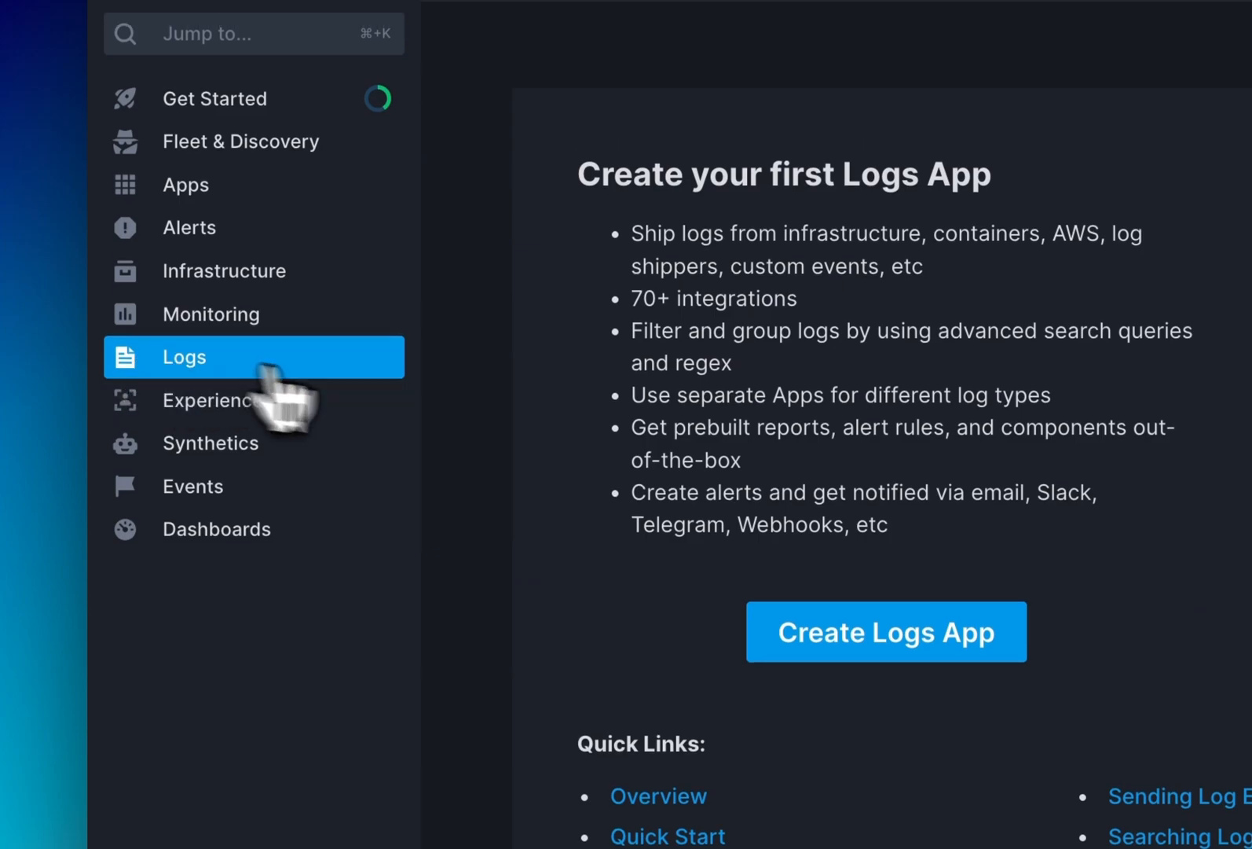
click(884, 632)
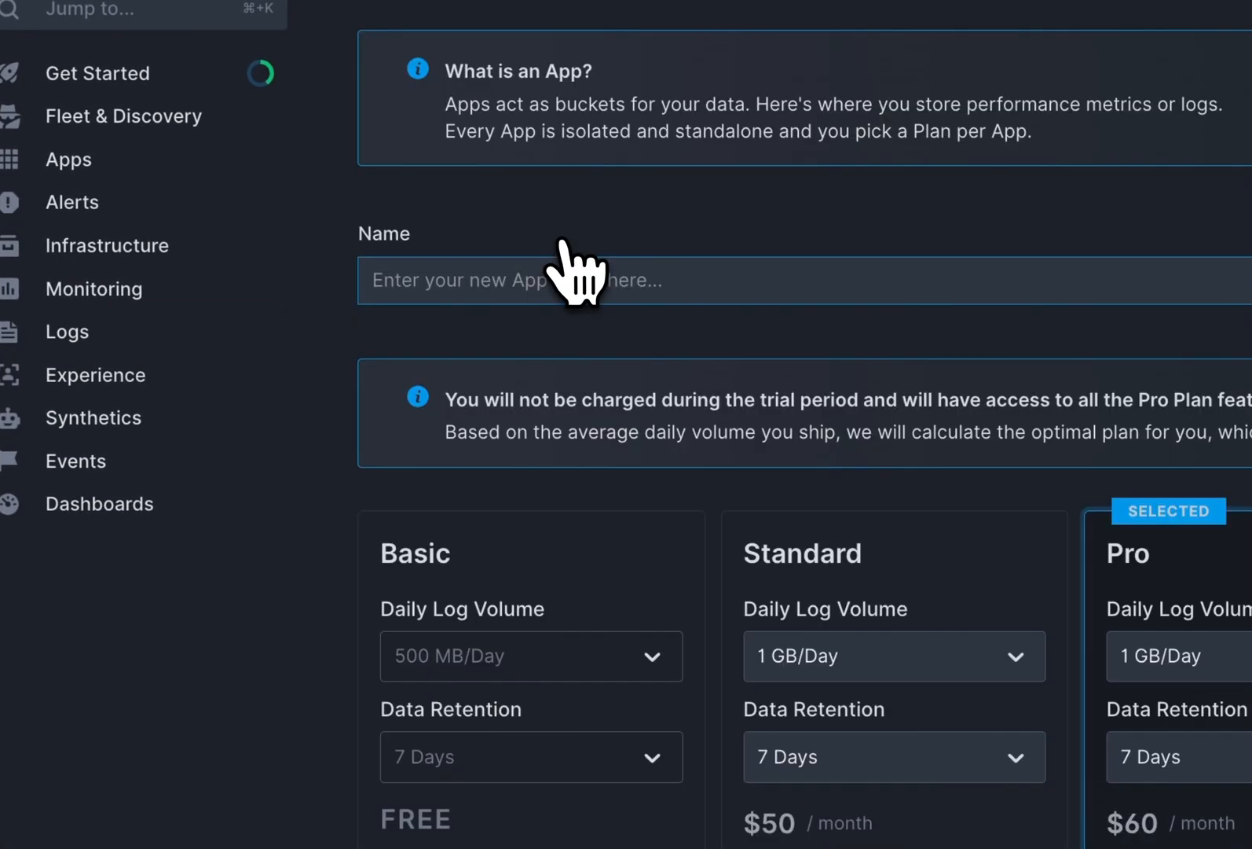
text(k8s logs)
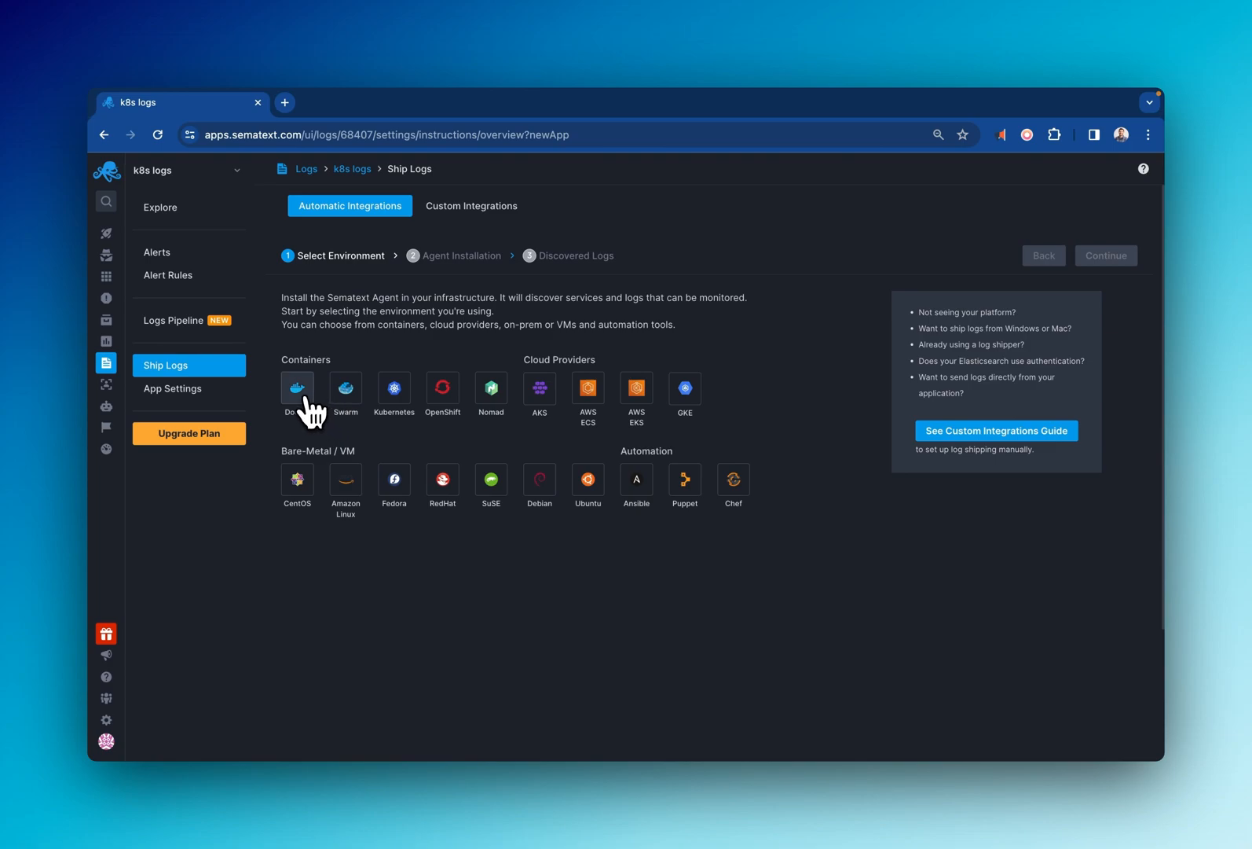
- Select Docker as the log environment and continue to the discovered log files
click(297, 389)
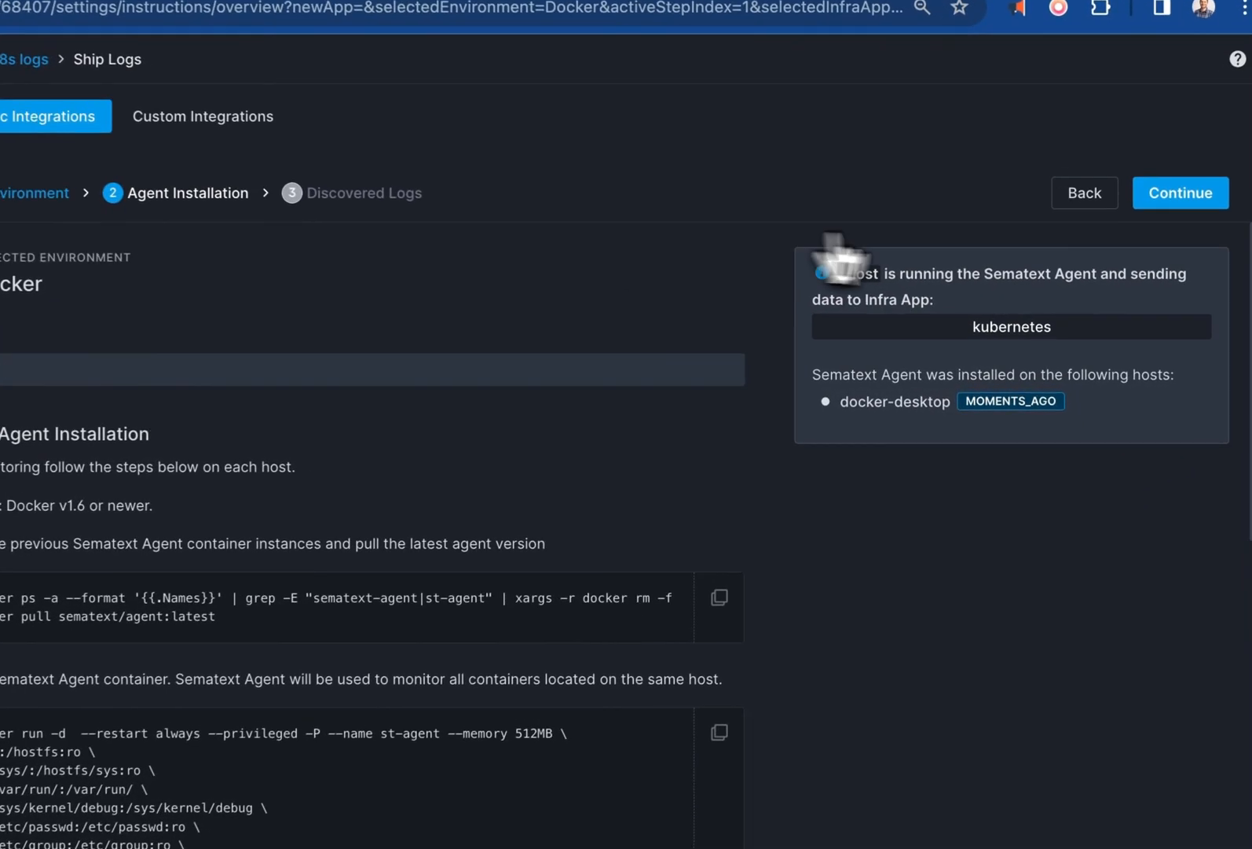
click(1180, 193)
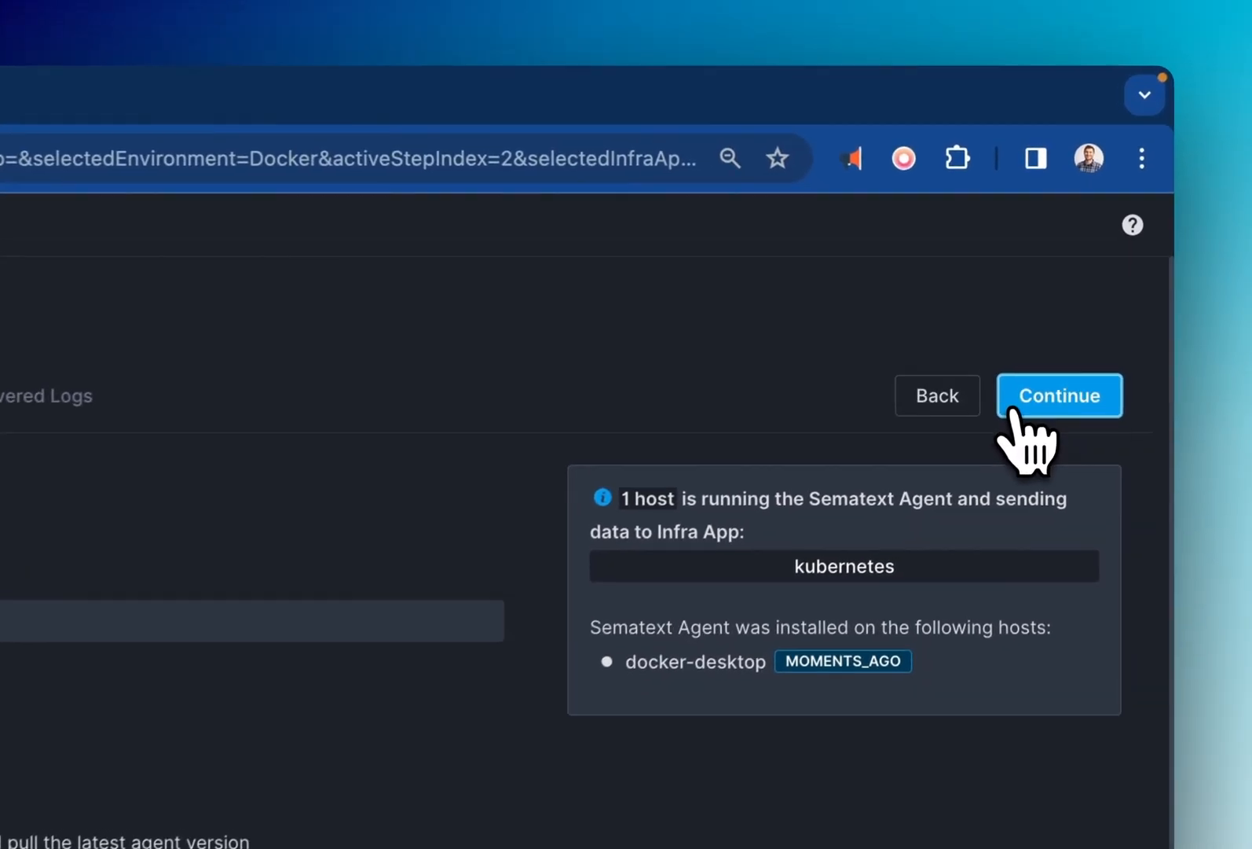
click(1060, 396)
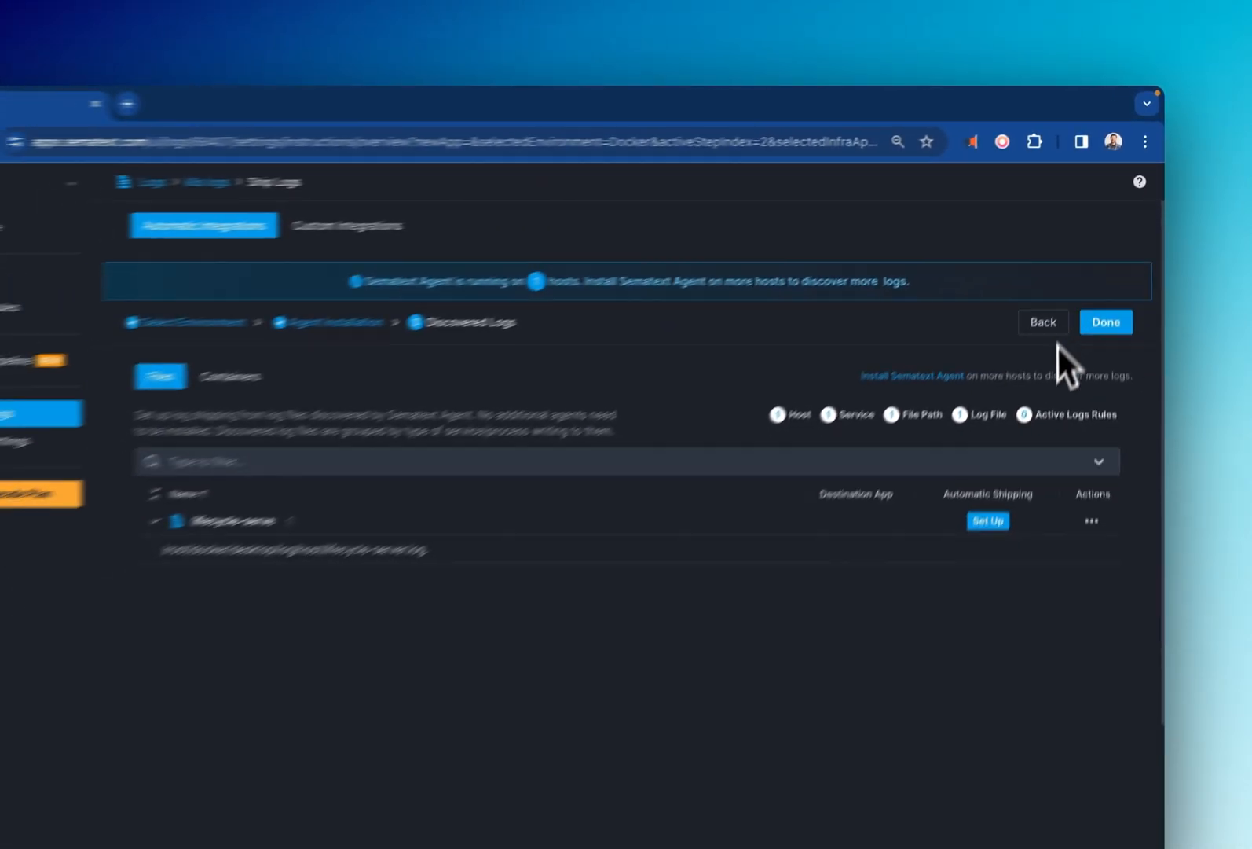
- Enable automatic shipping of the discovered lifecycle-serve logs and save the rule
click(987, 521)
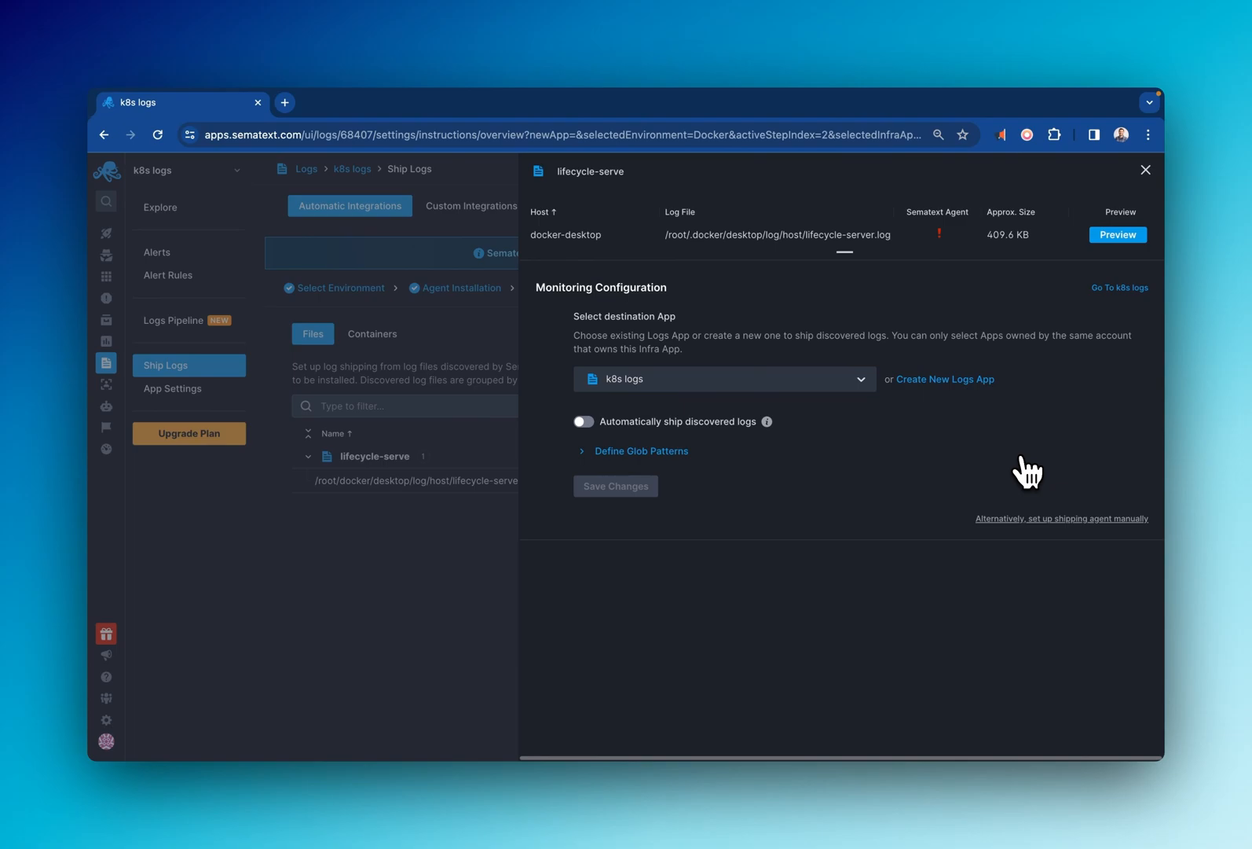
click(585, 421)
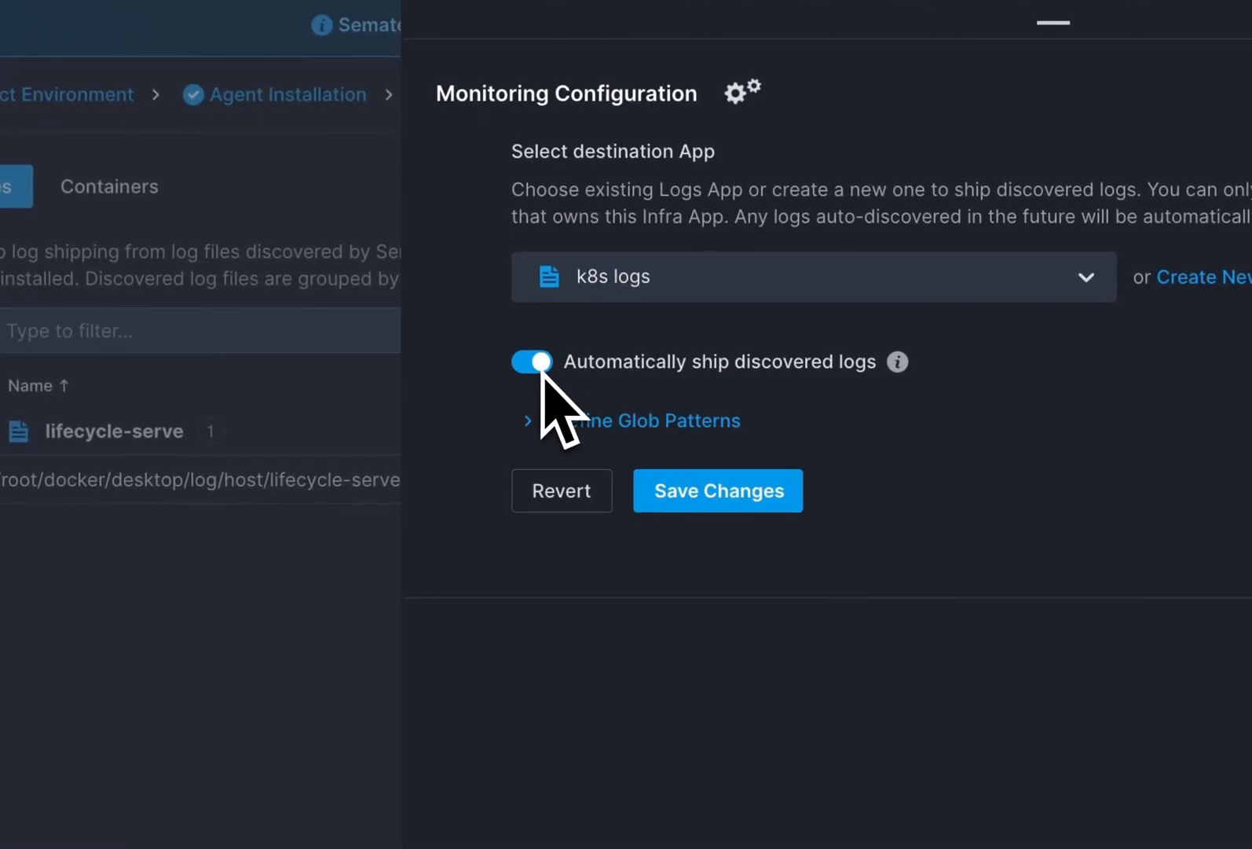
click(717, 490)
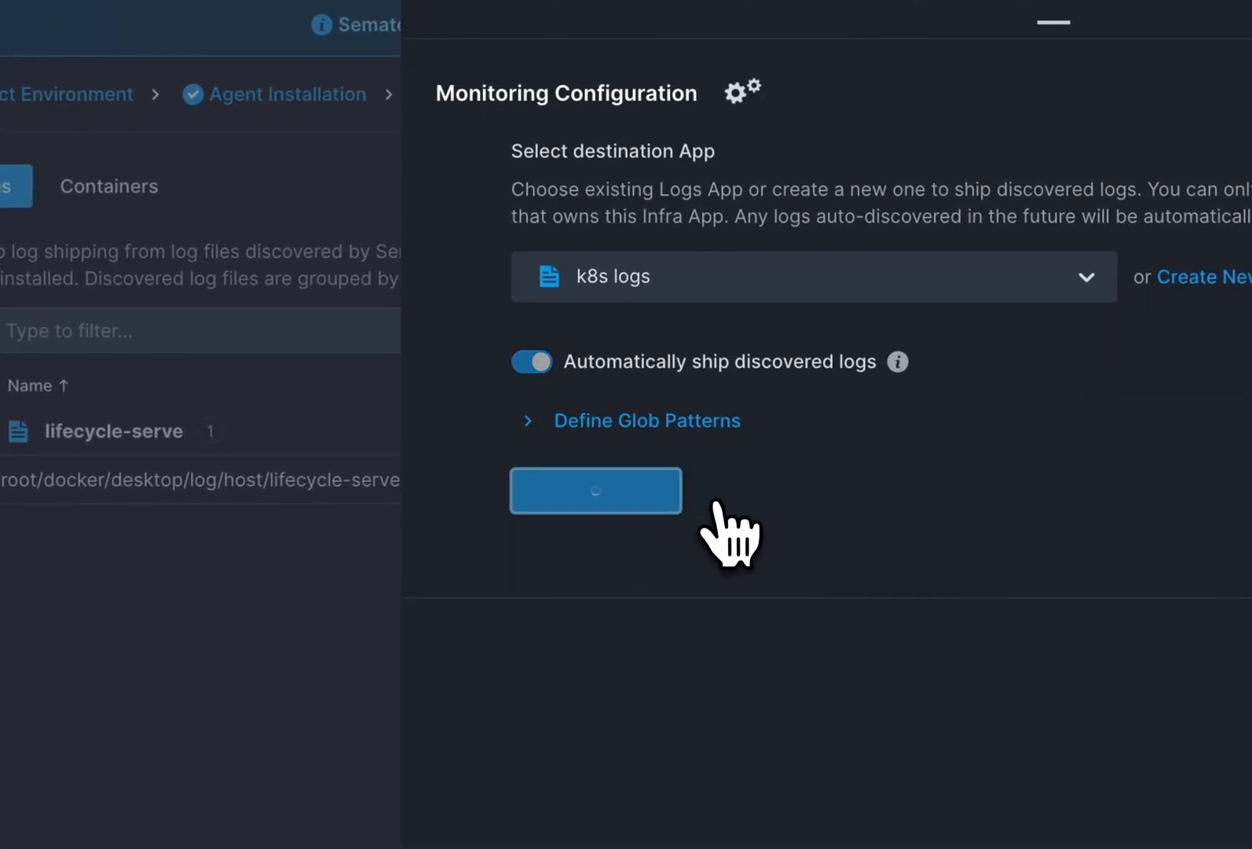
click(596, 490)
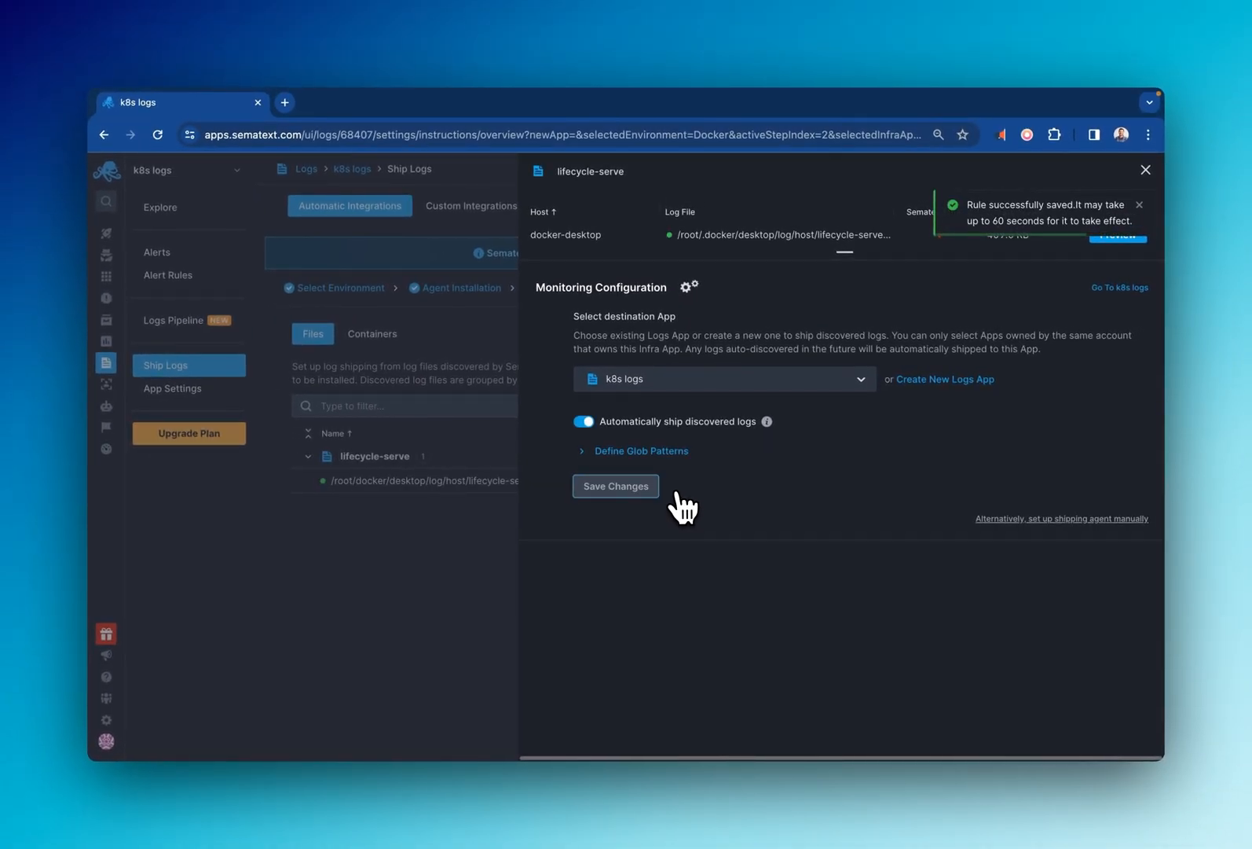
click(107, 319)
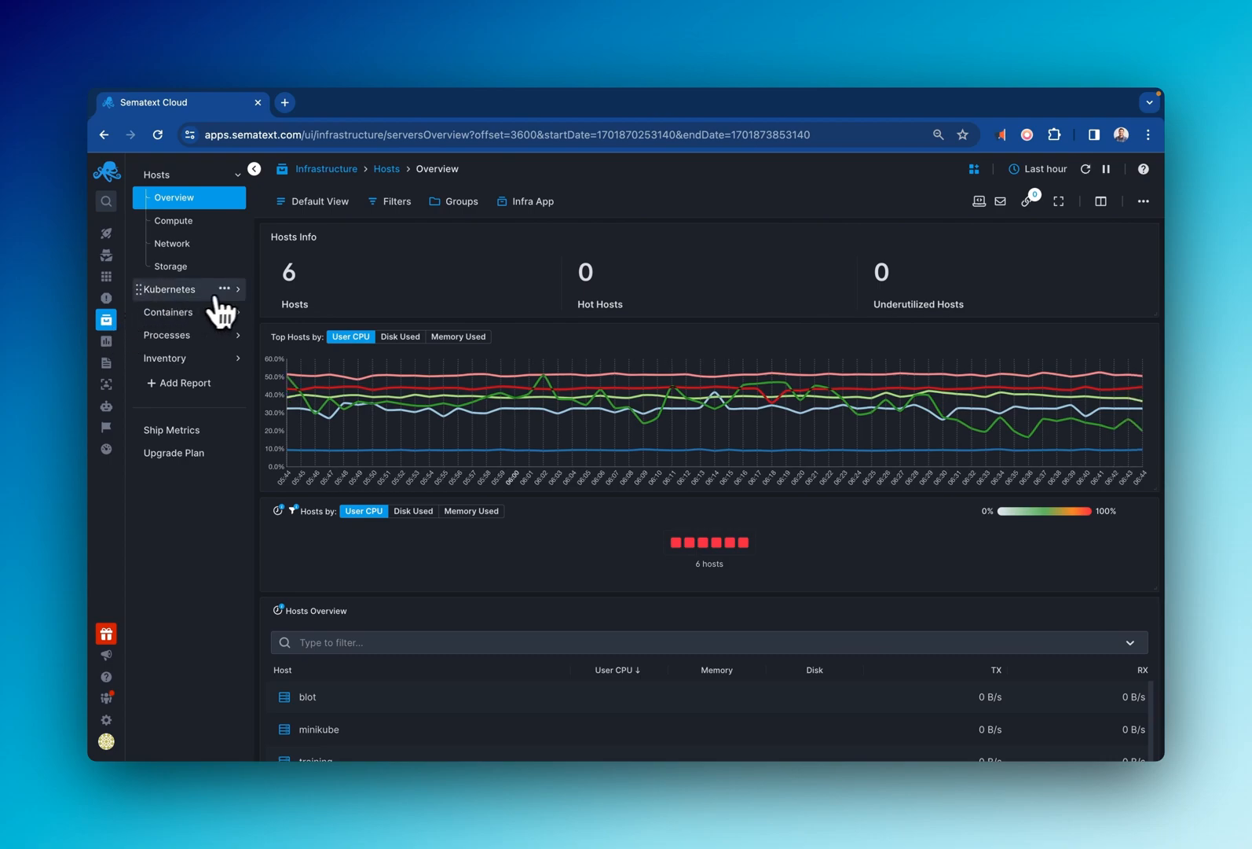
- Expand the Kubernetes sidebar entry to list its Overview, Nodes, Workloads and Events reports
click(168, 289)
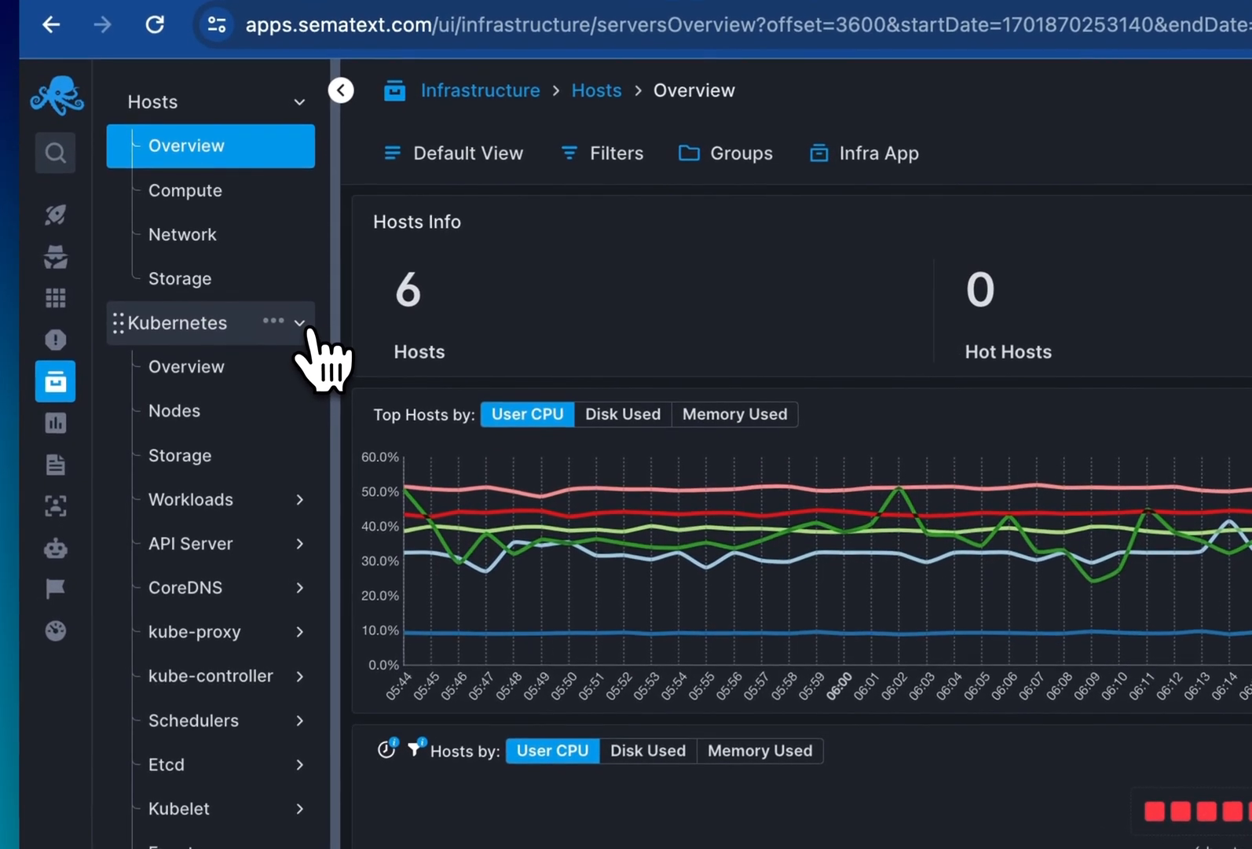
scroll(down, 3)
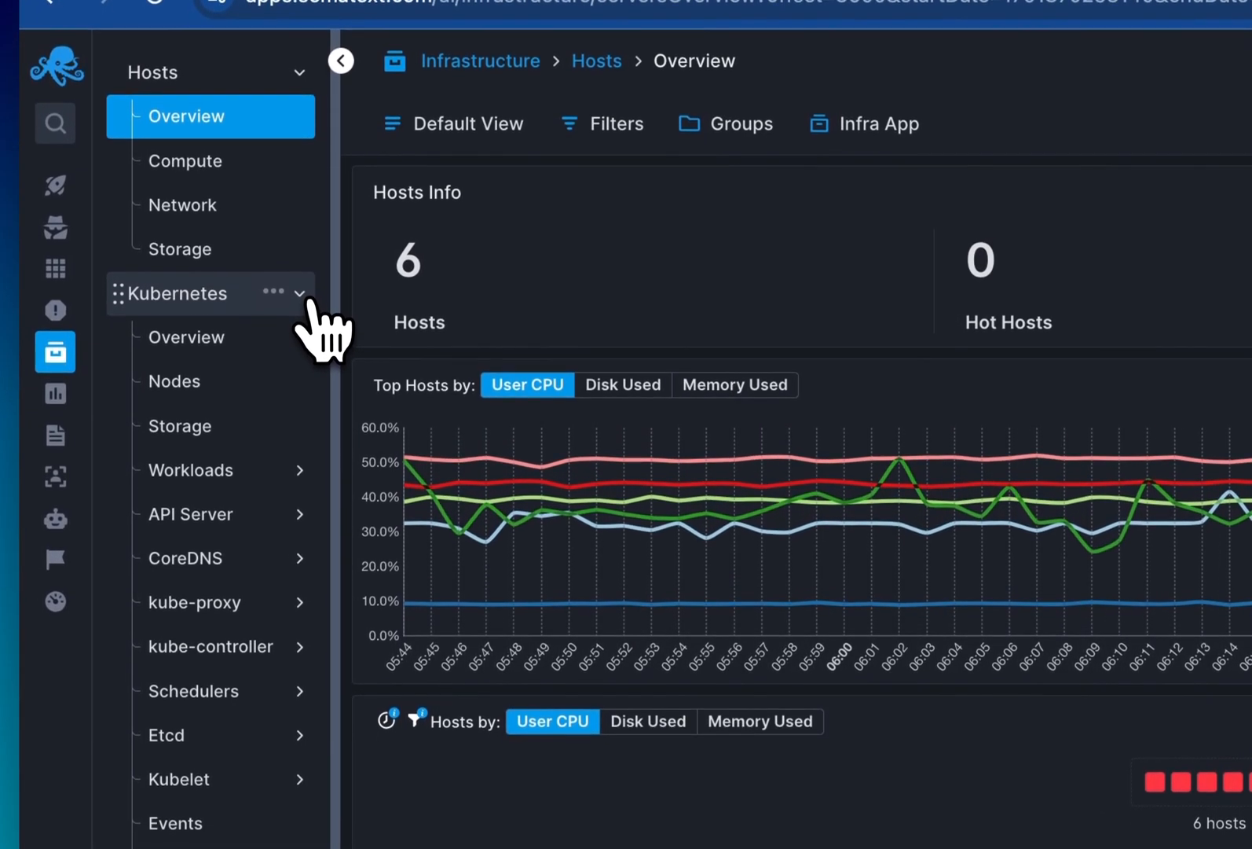
scroll(down, 3)
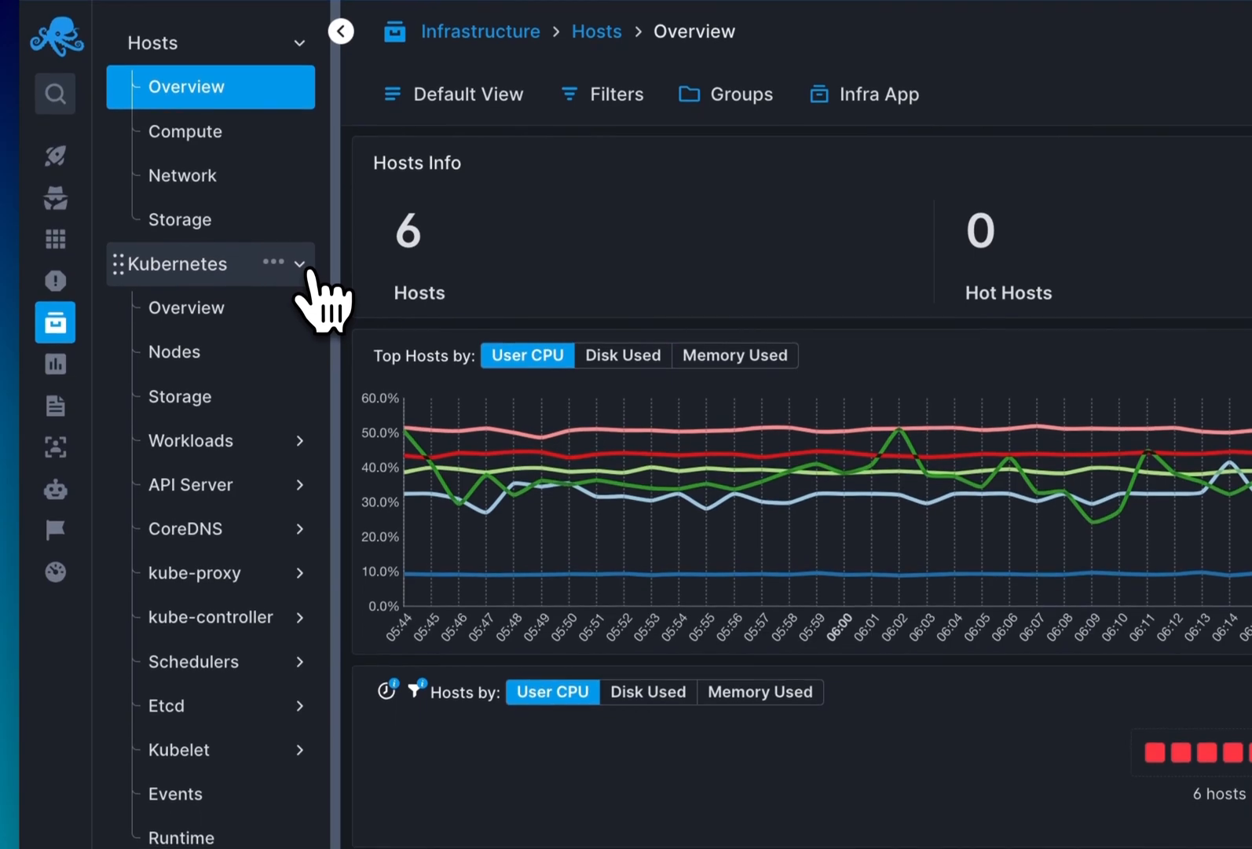
scroll(down, 3)
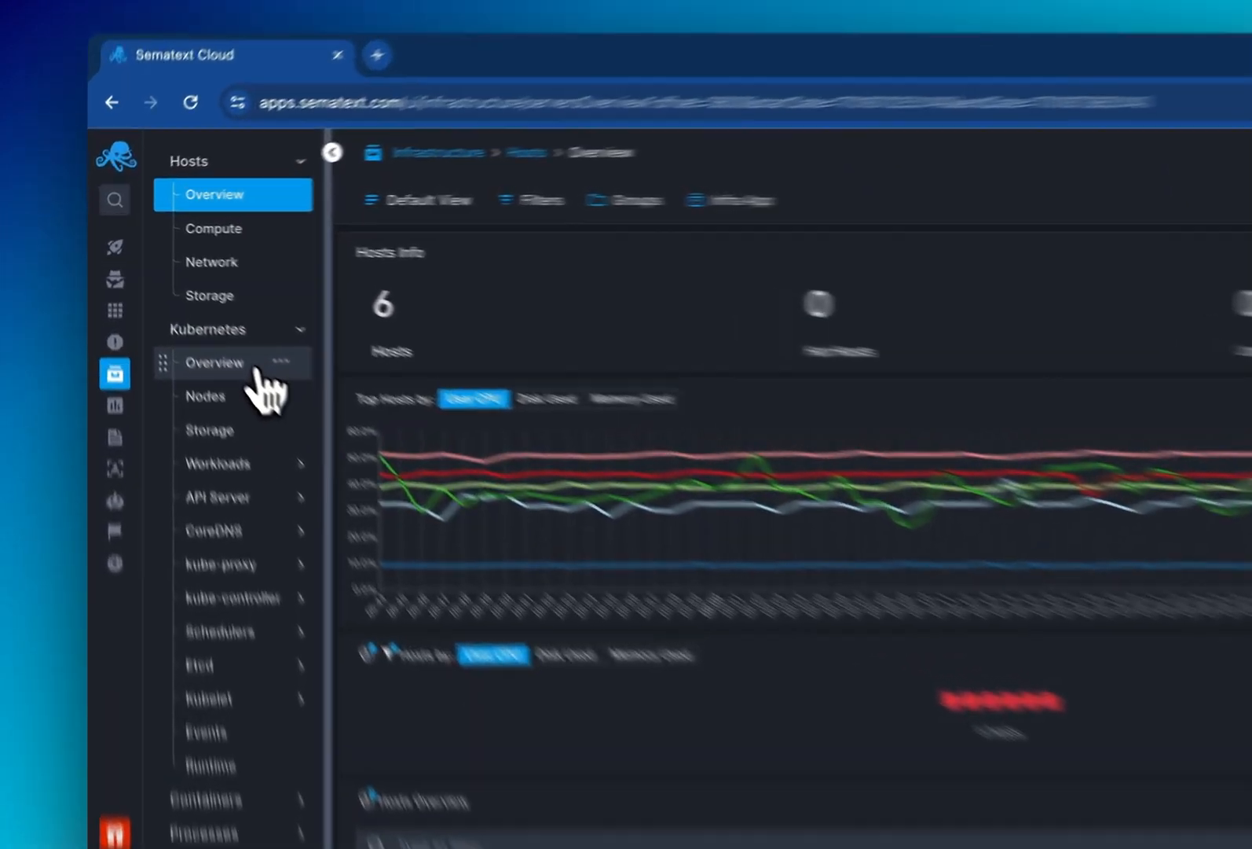
- Open Kubernetes Overview, then the Etcd Overview report showing one live instance
click(213, 361)
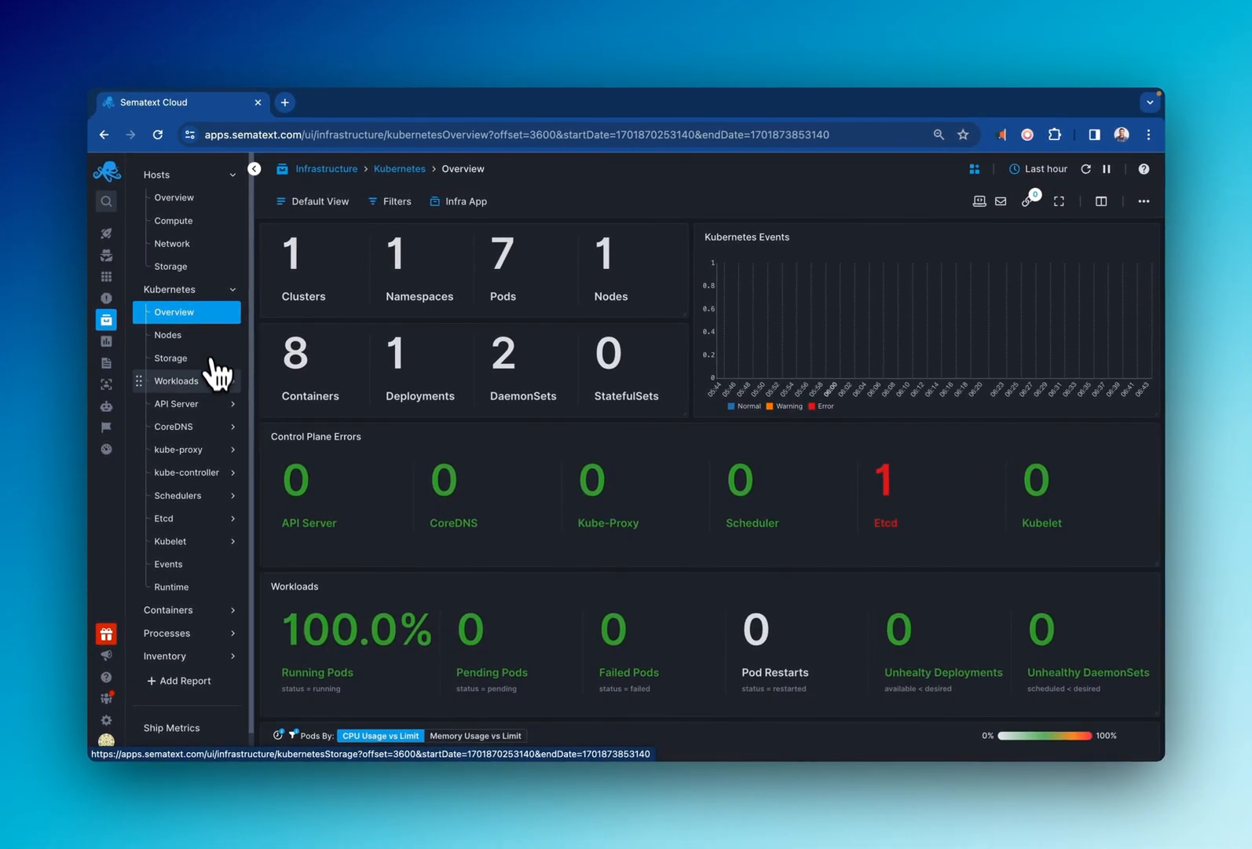
click(163, 517)
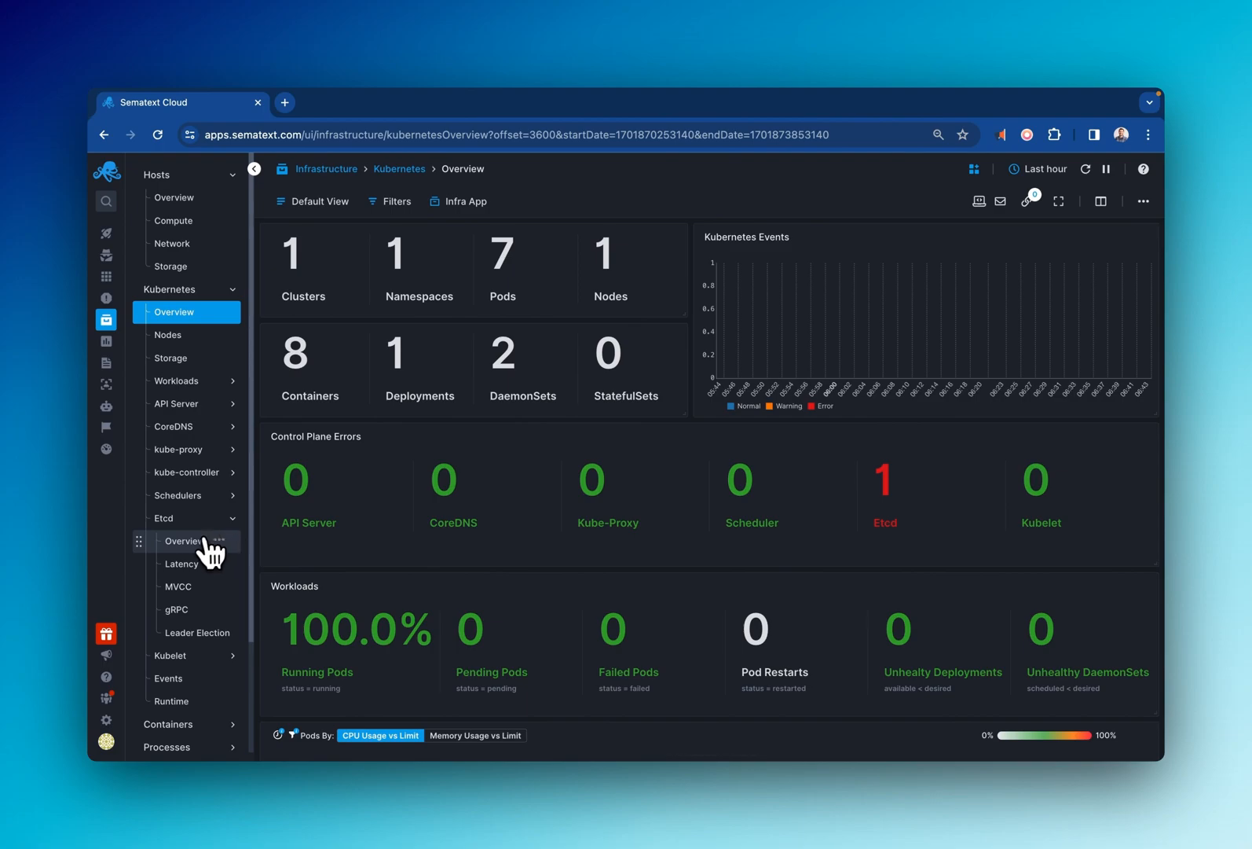
click(182, 541)
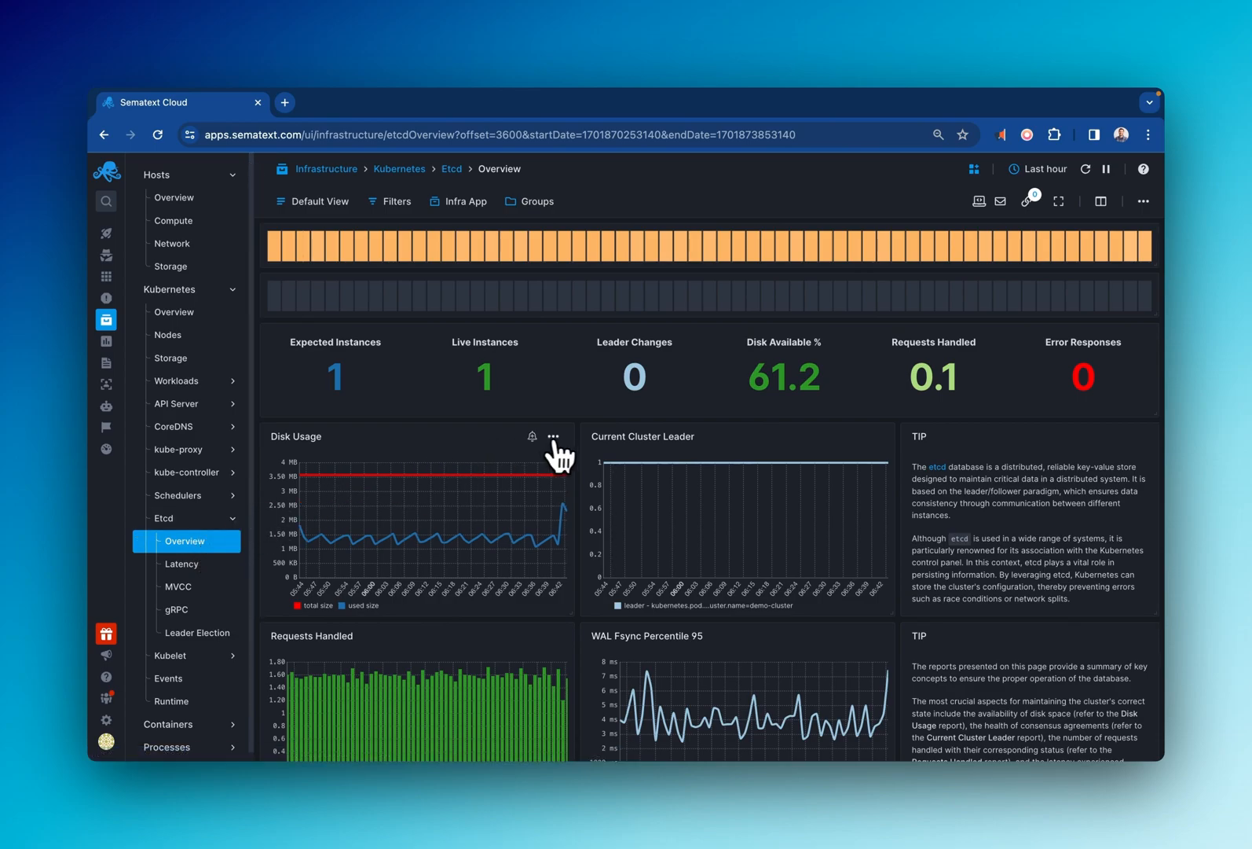
- Edit the Disk Usage chart's legend settings and save a new custom report named My Report
click(554, 437)
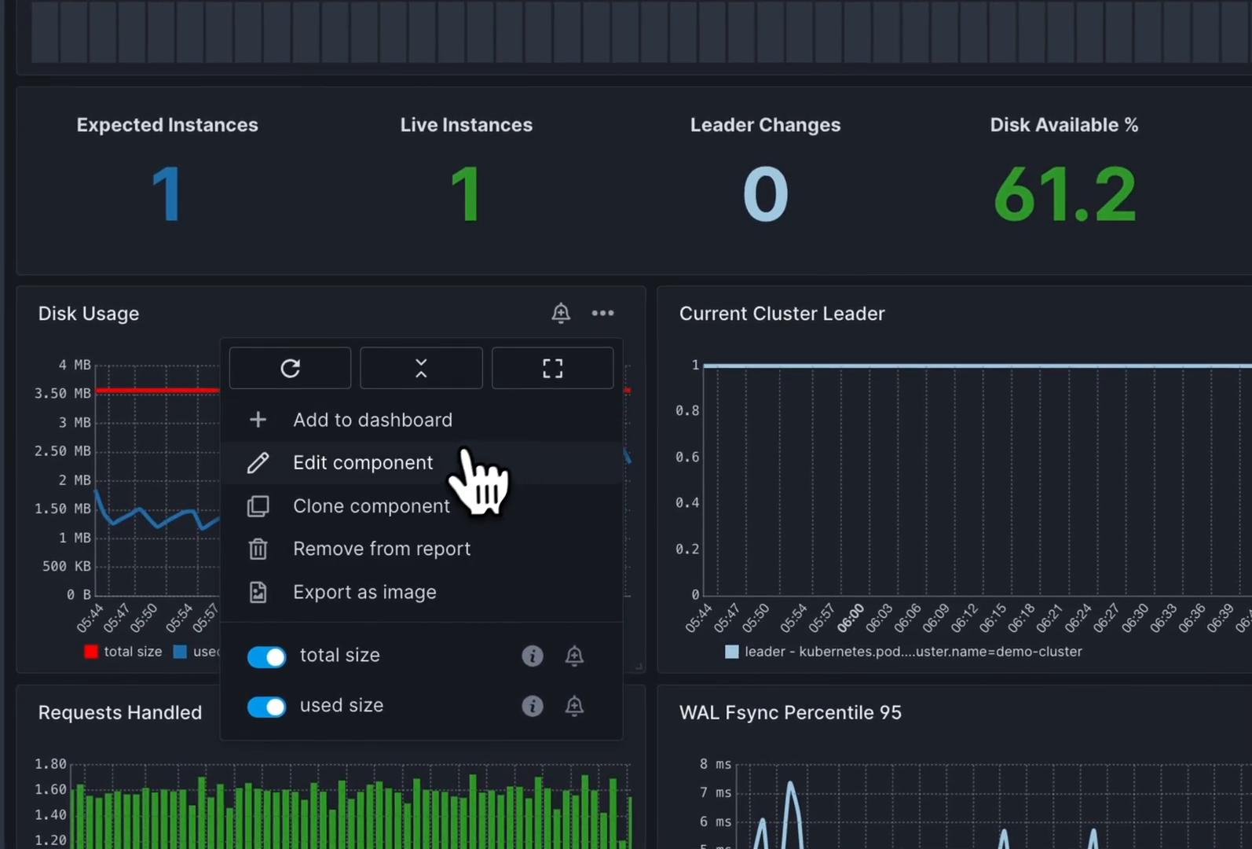
click(363, 462)
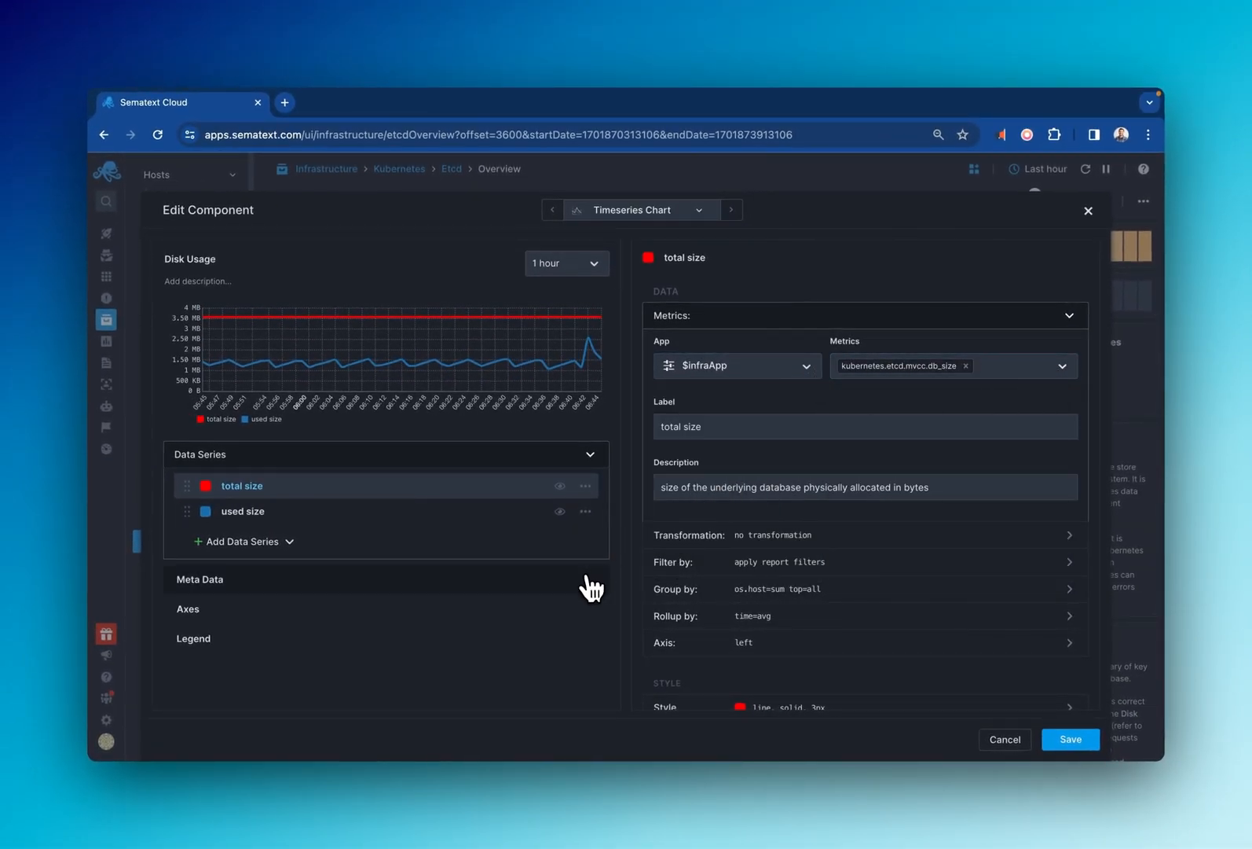
click(192, 638)
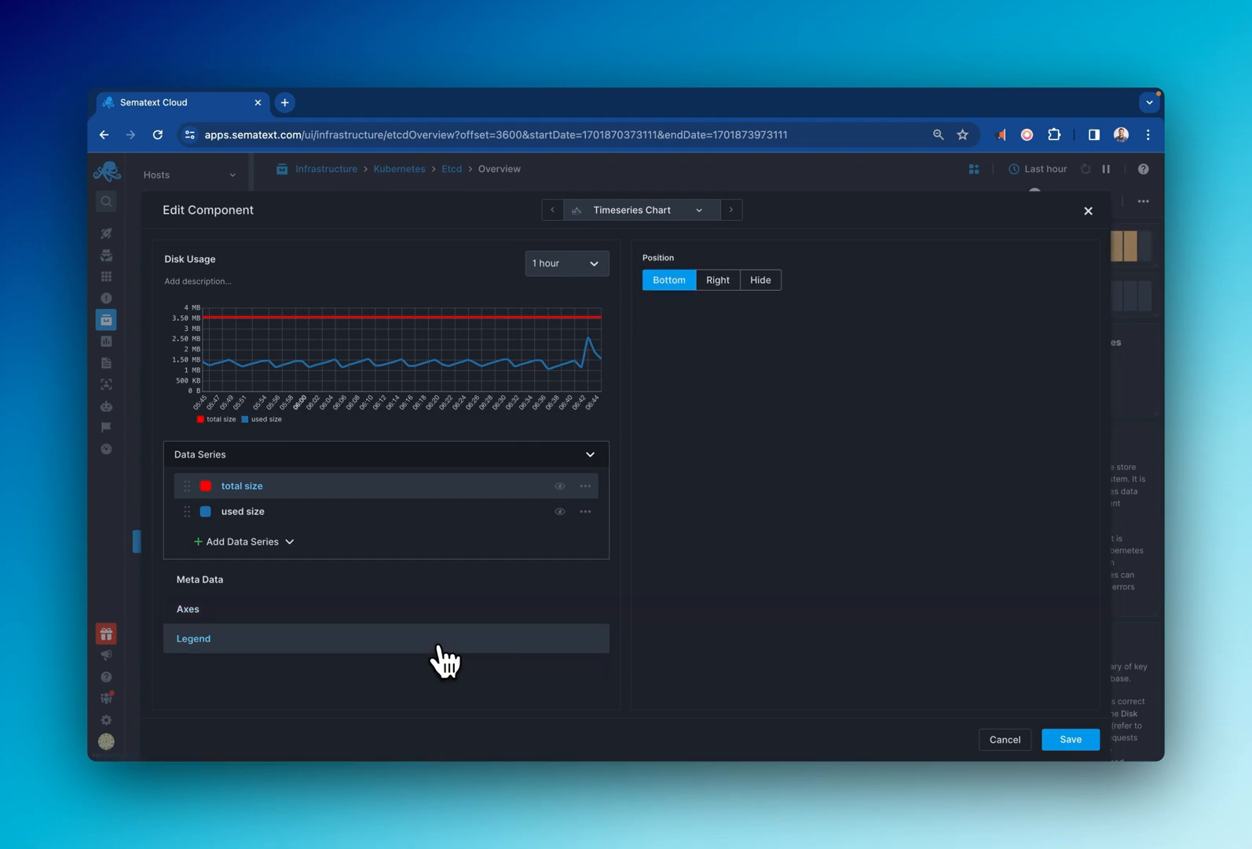
click(1004, 739)
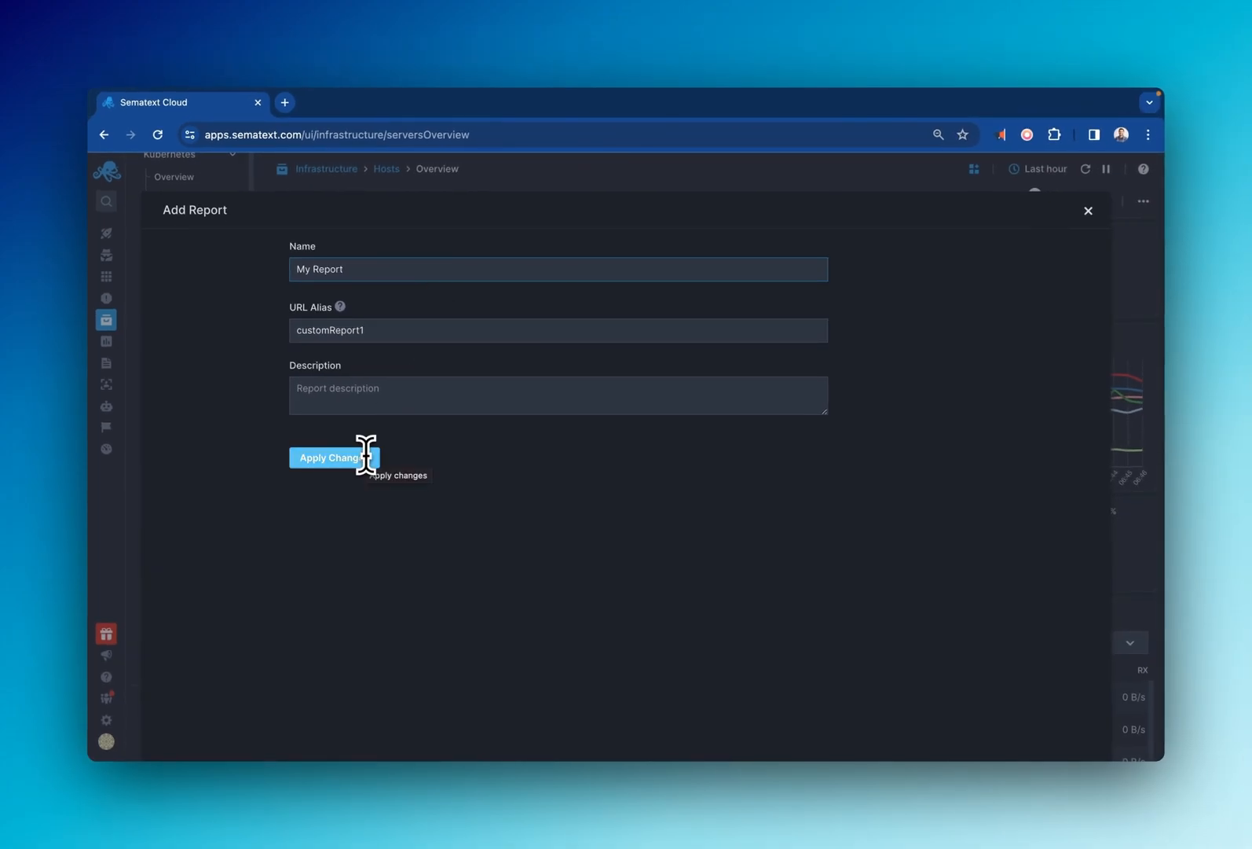
click(334, 457)
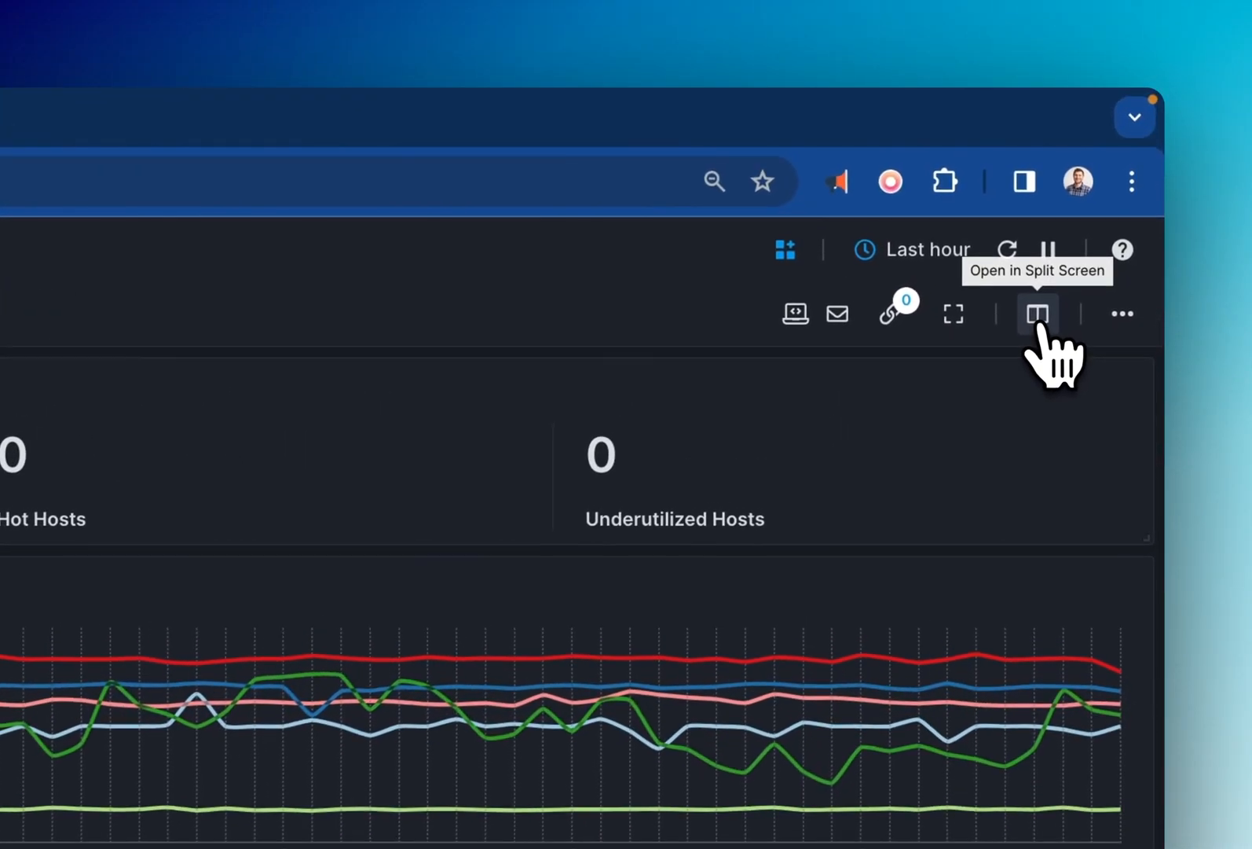
- Correlate the Hosts overview with the Custom Logs Demo logs in split screen and search for 'host'
click(1037, 313)
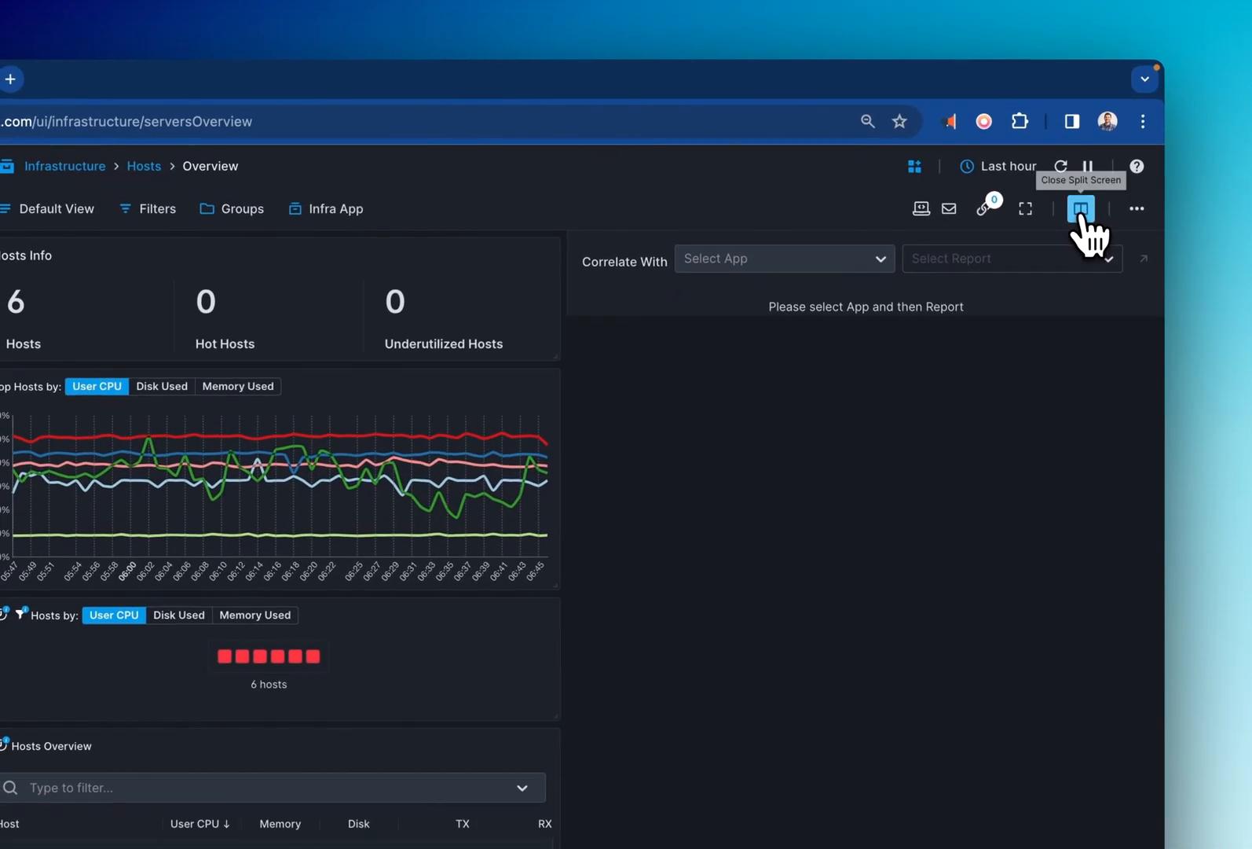
click(783, 258)
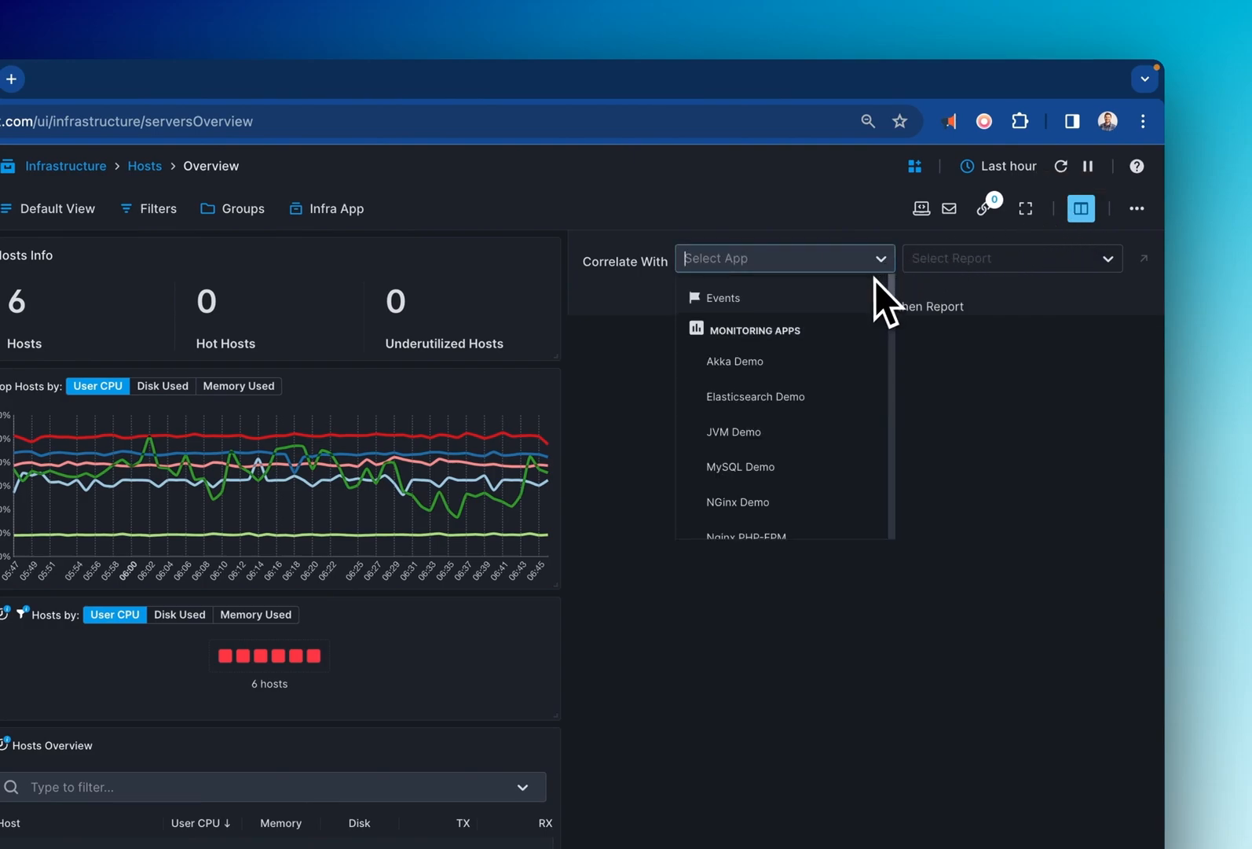
scroll(down, 3)
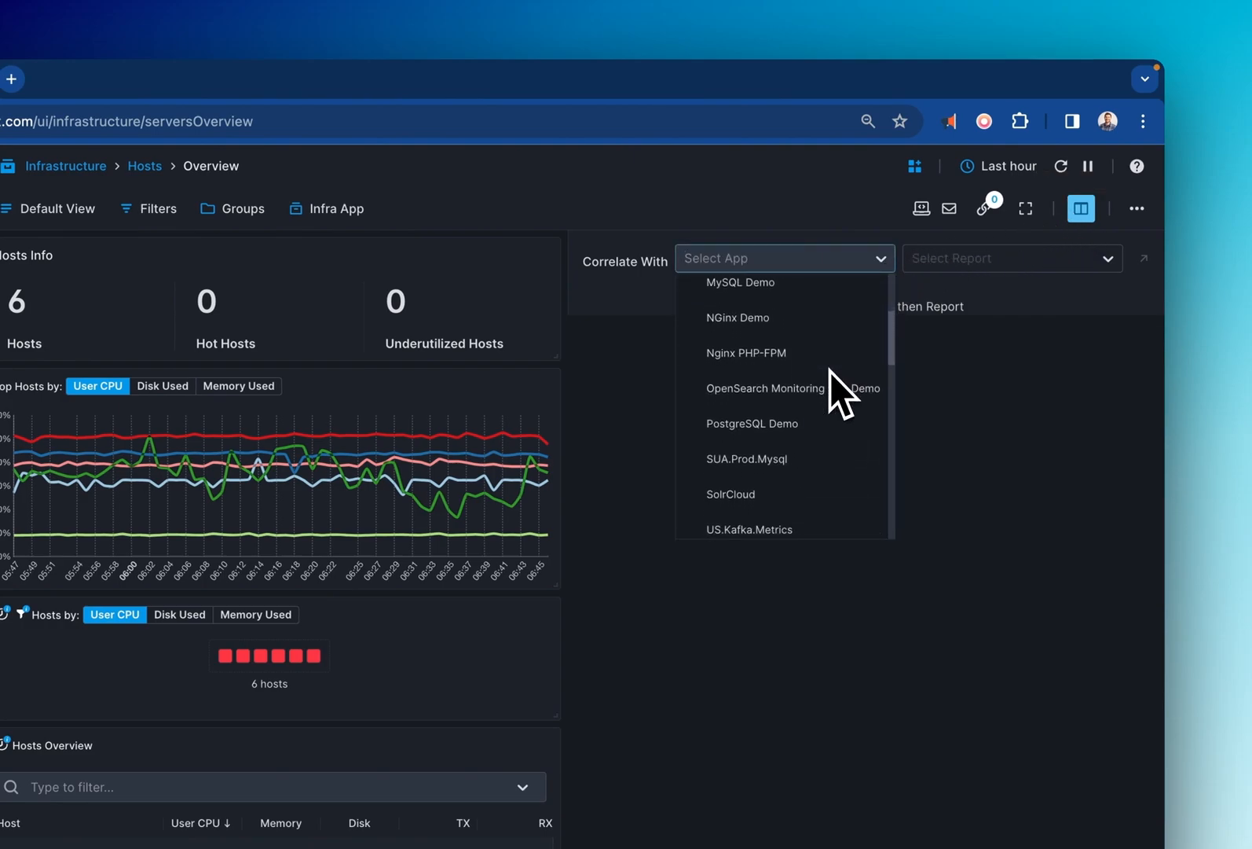
scroll(down, 3)
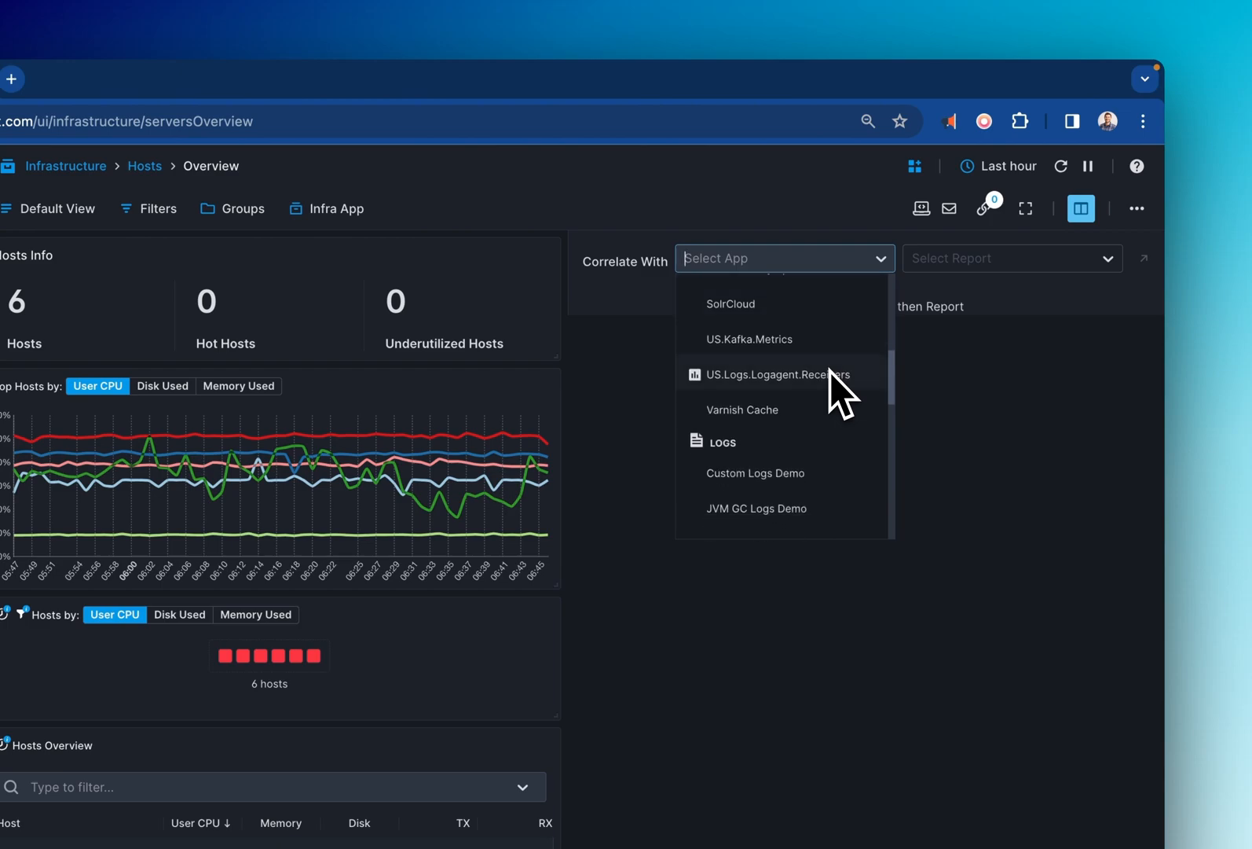
click(754, 473)
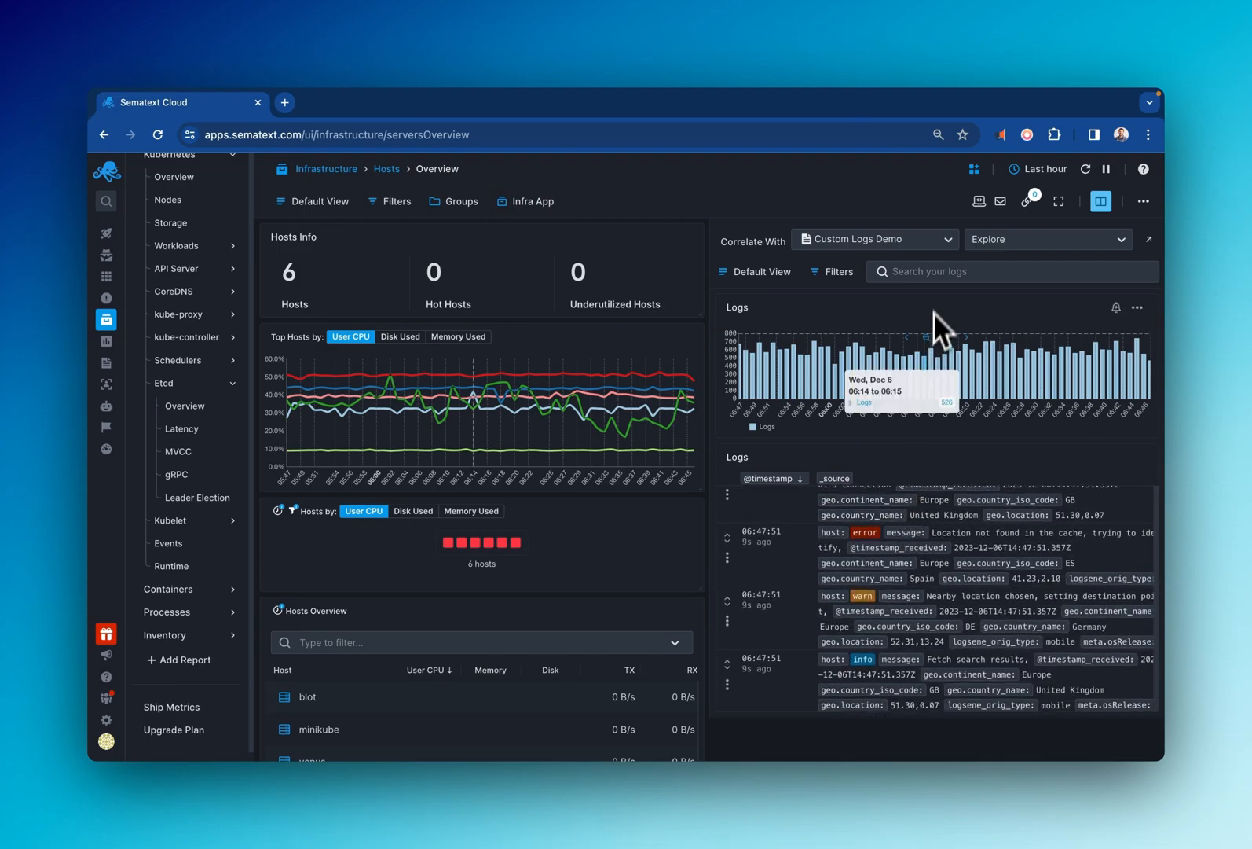
text(host)
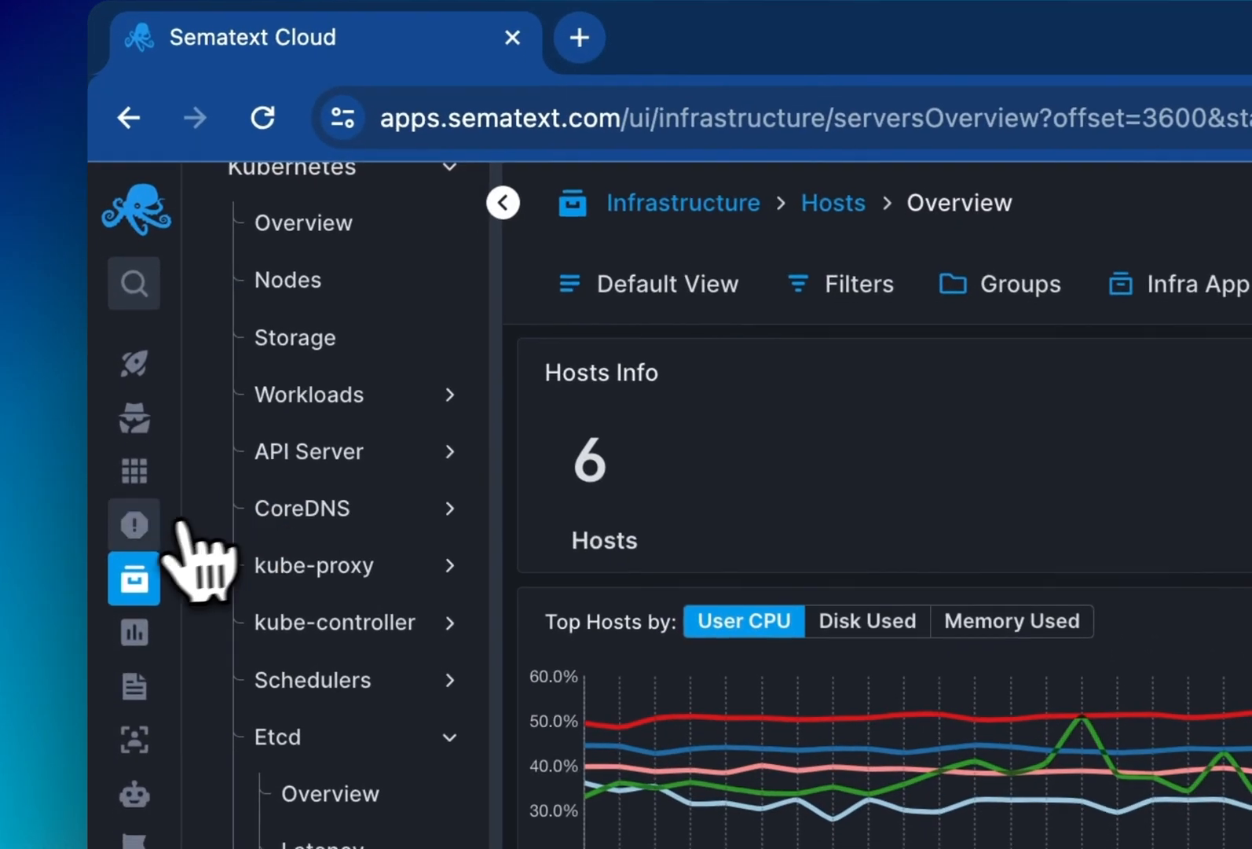
- Go to the Alerts section to list the alert rules
click(134, 523)
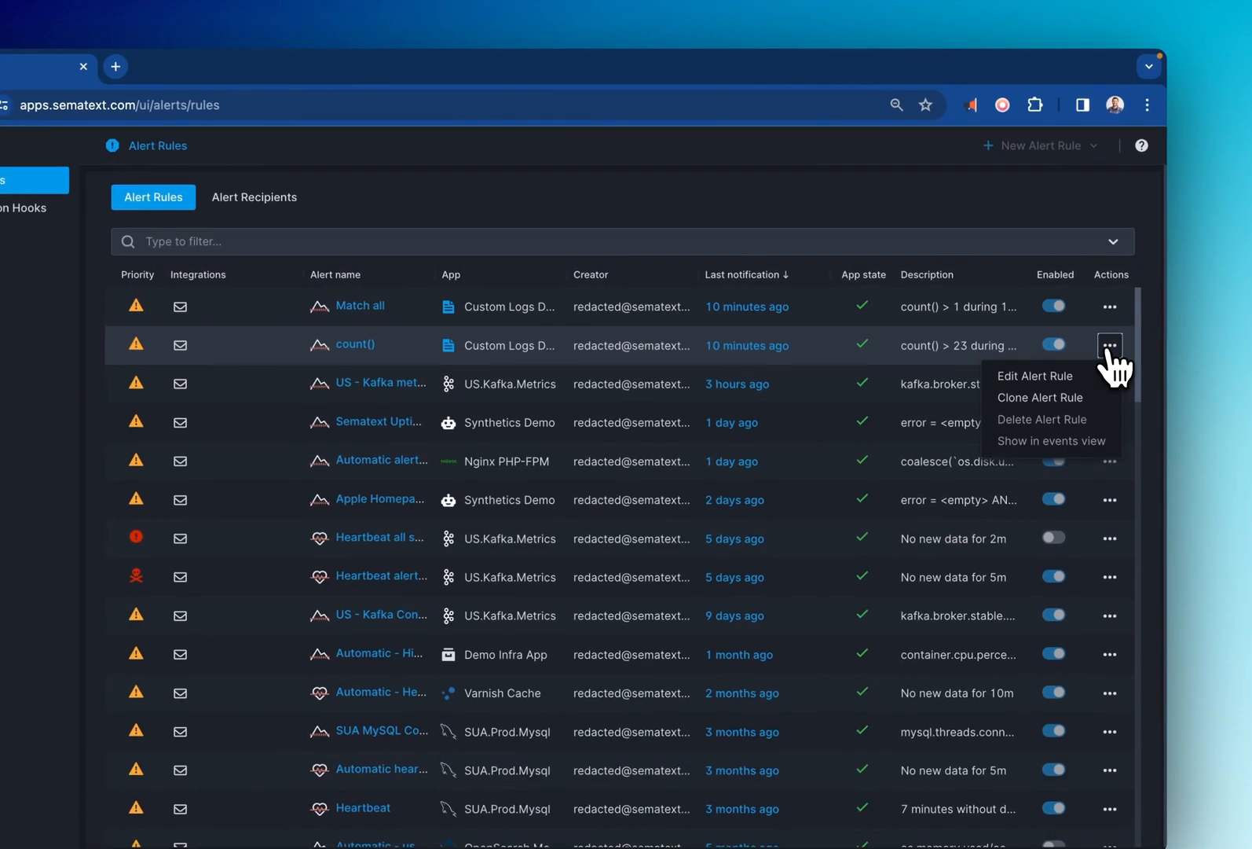
- Edit the count() rule into an anomaly alert with Error priority
click(1034, 376)
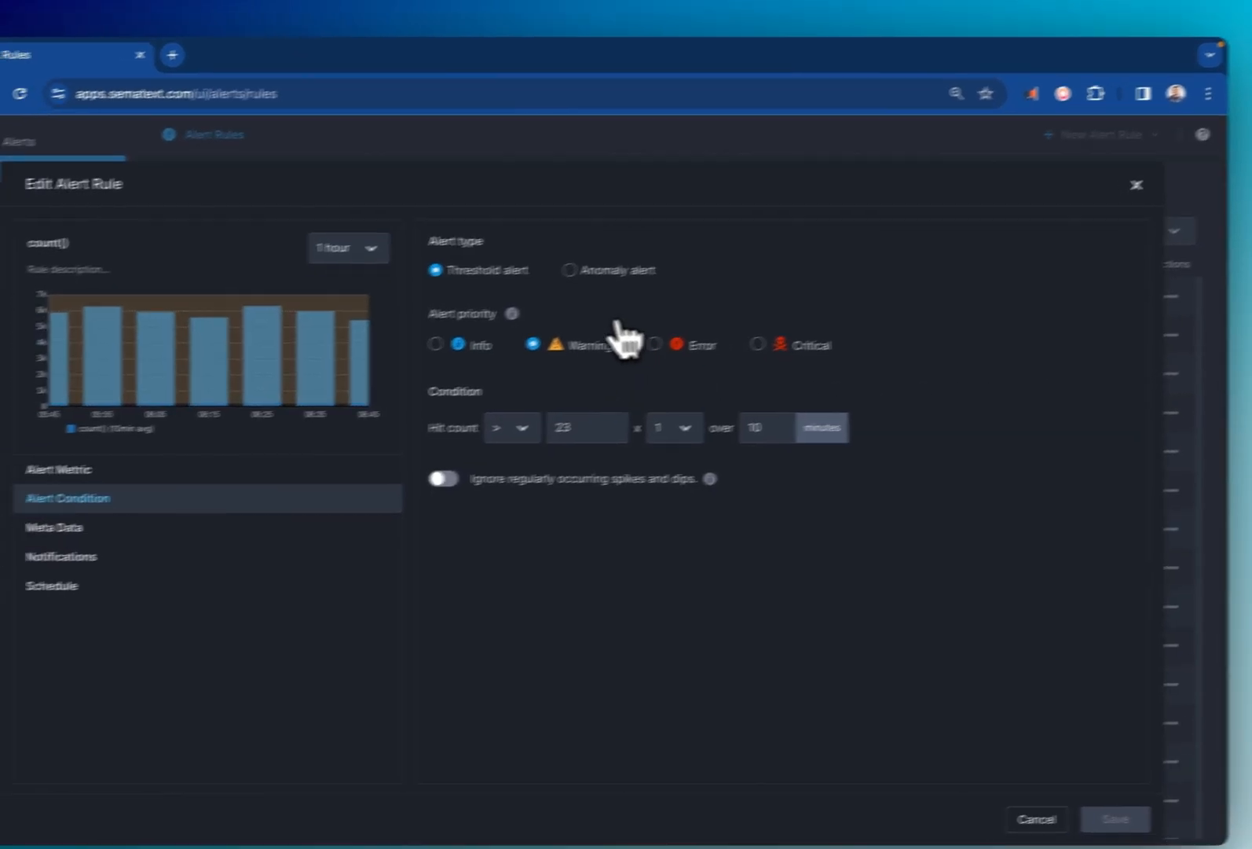
click(651, 256)
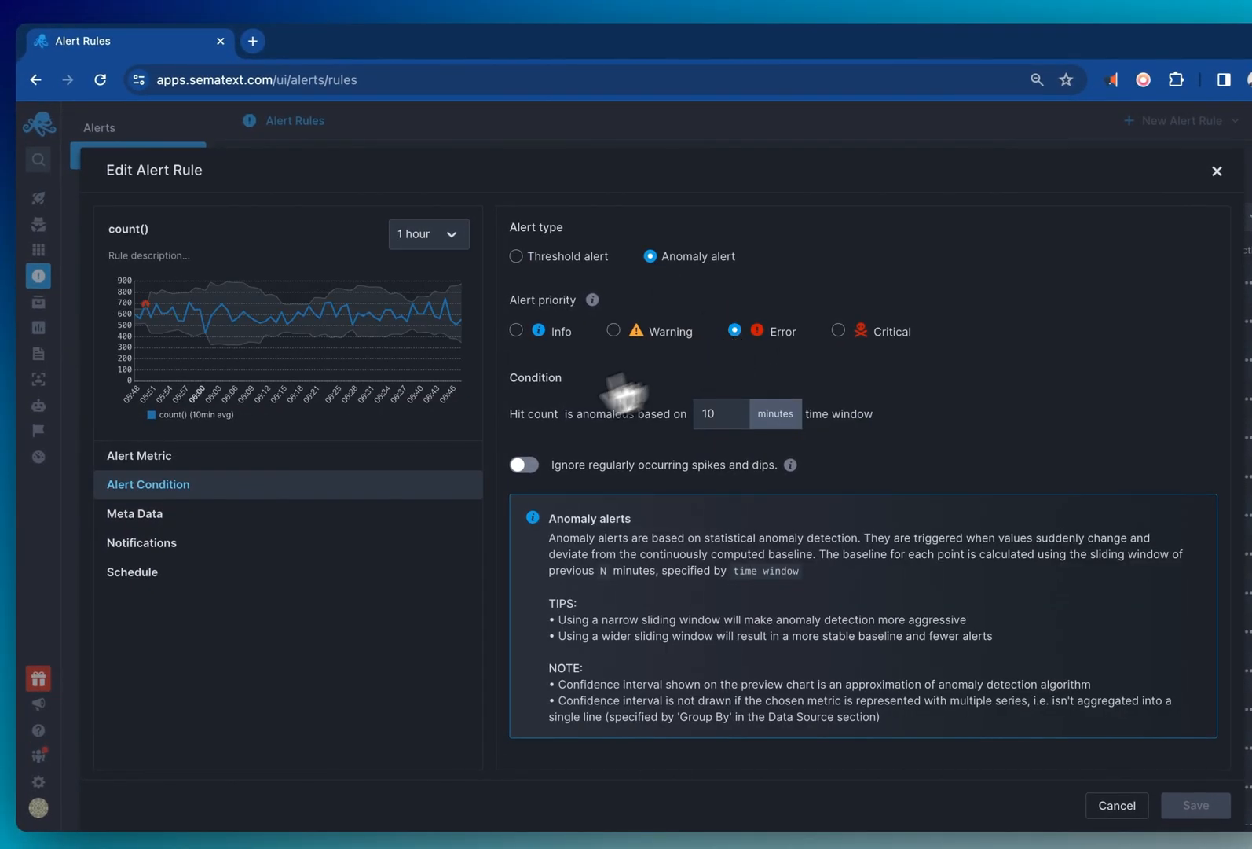
click(133, 512)
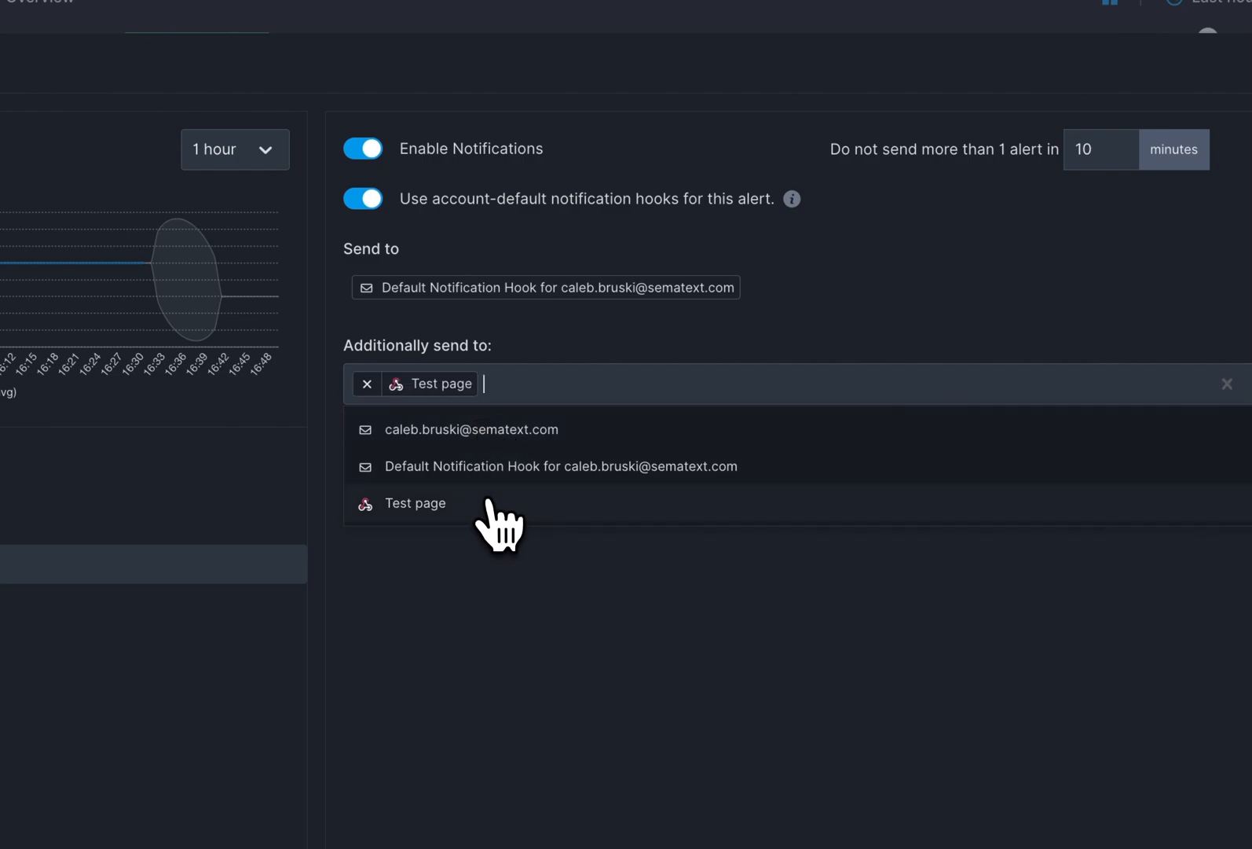
- Add the email address as an extra recipient and review the notification schedule
click(472, 429)
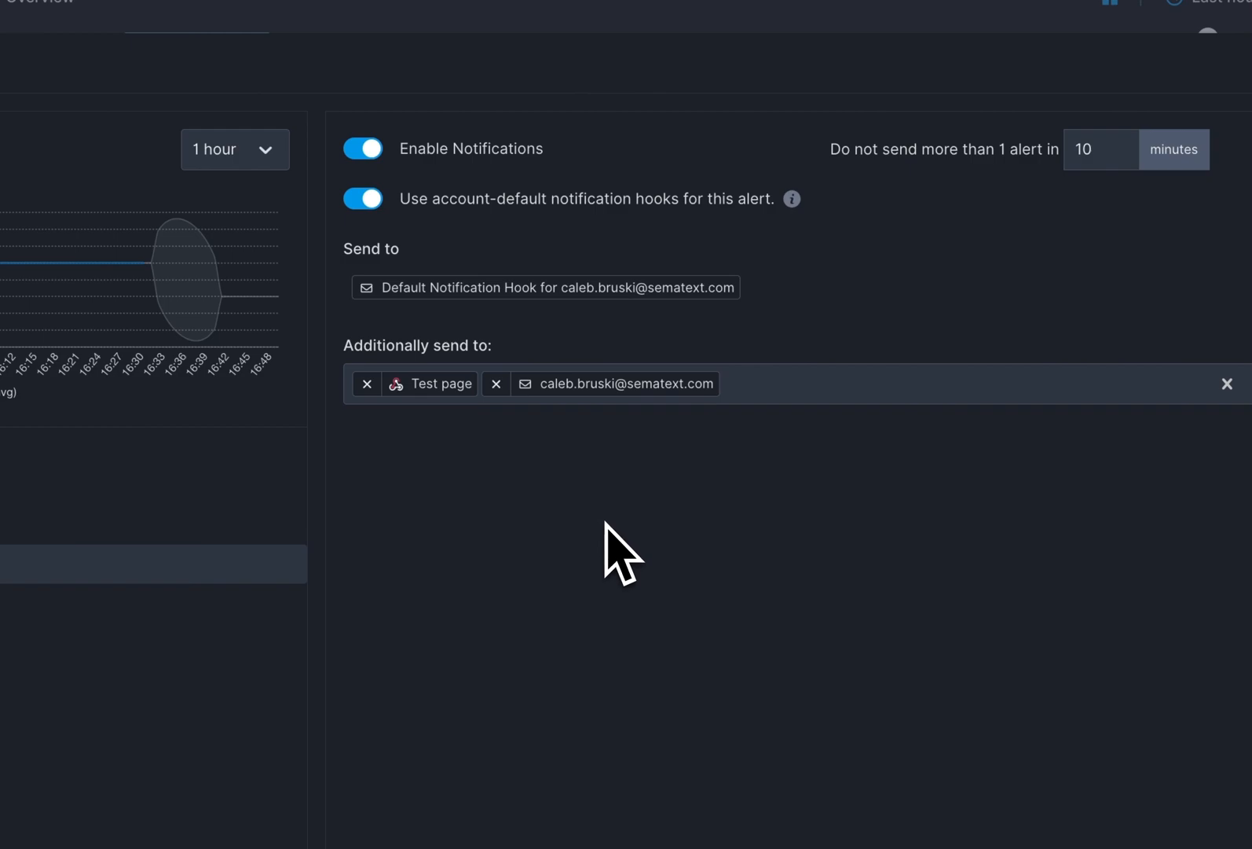
click(113, 527)
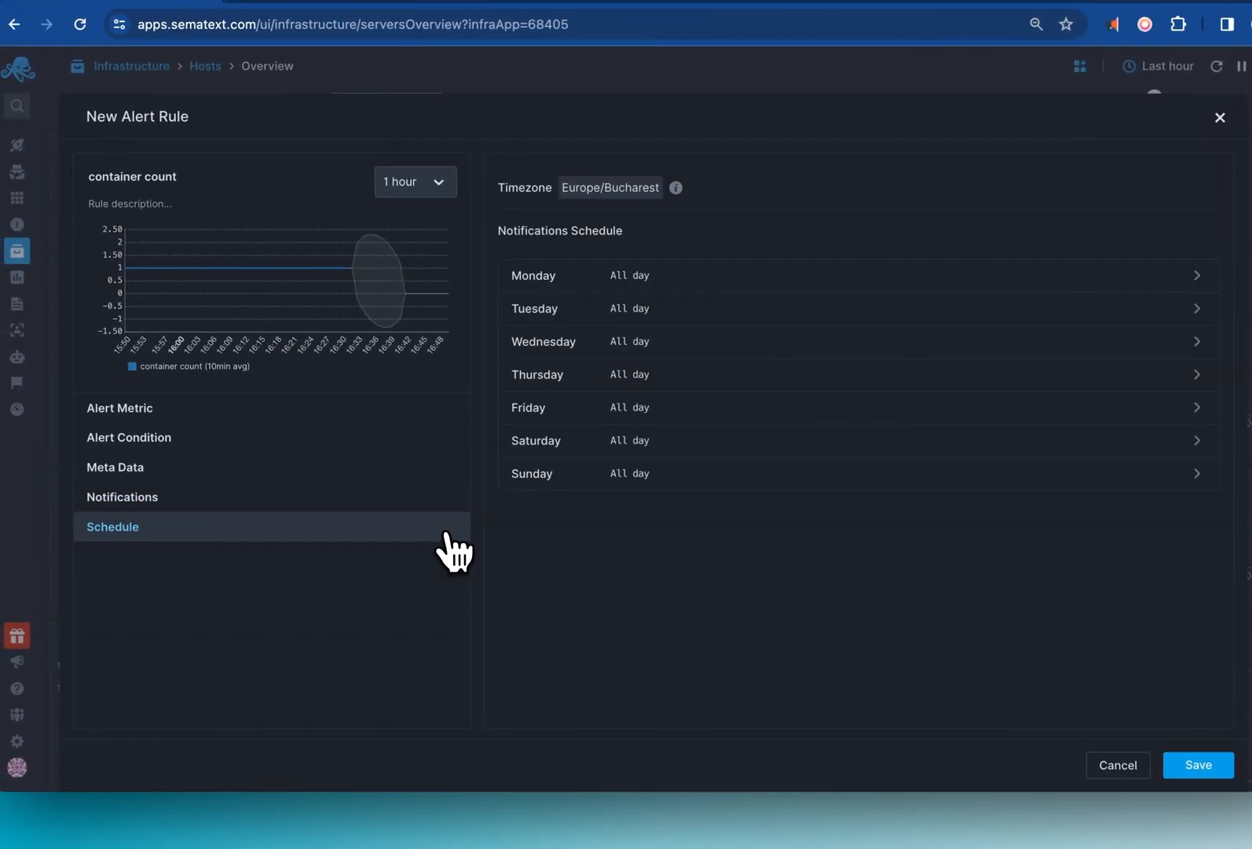